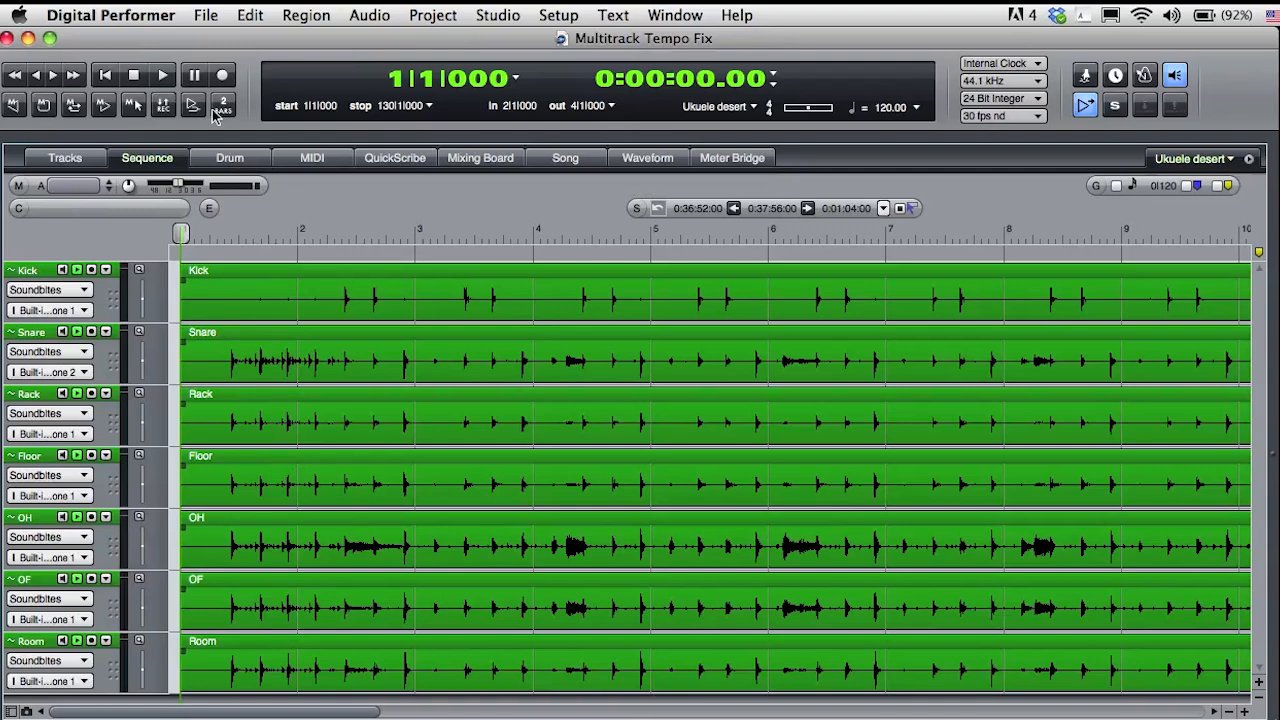
# Play the drum tracks from the start a couple of times to hear the recording
pyautogui.click(164, 74)
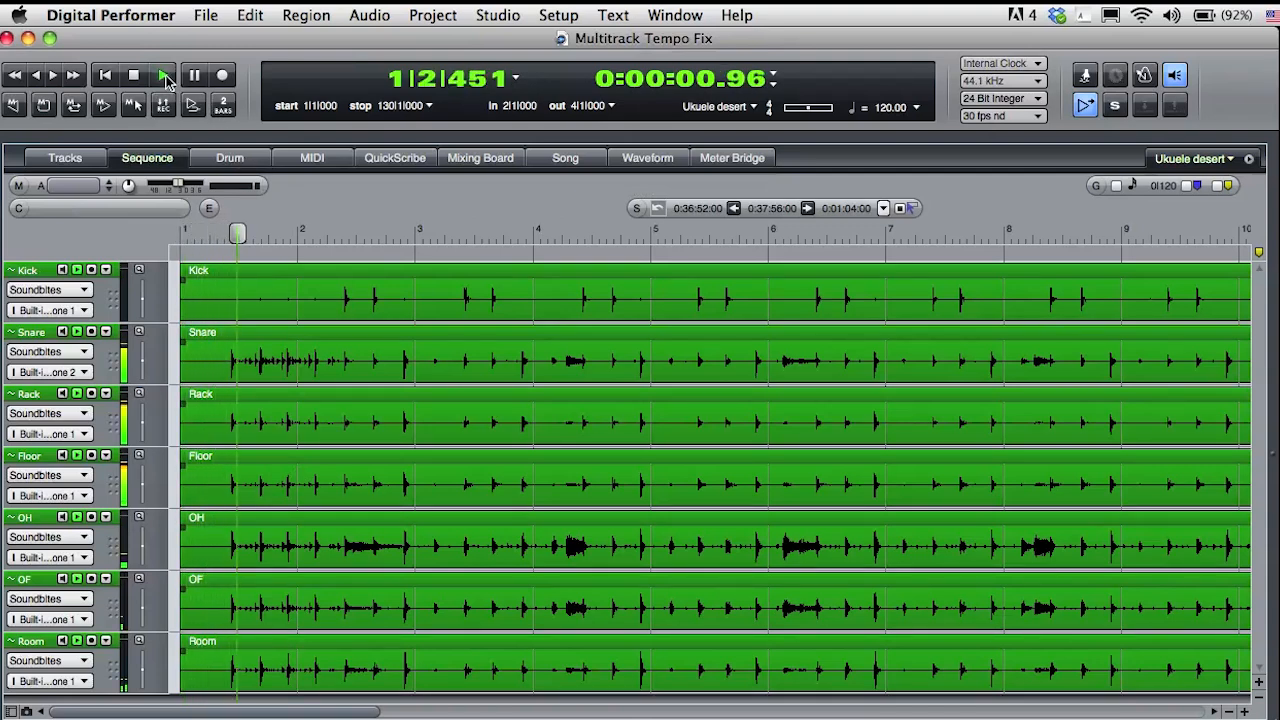
pyautogui.click(164, 76)
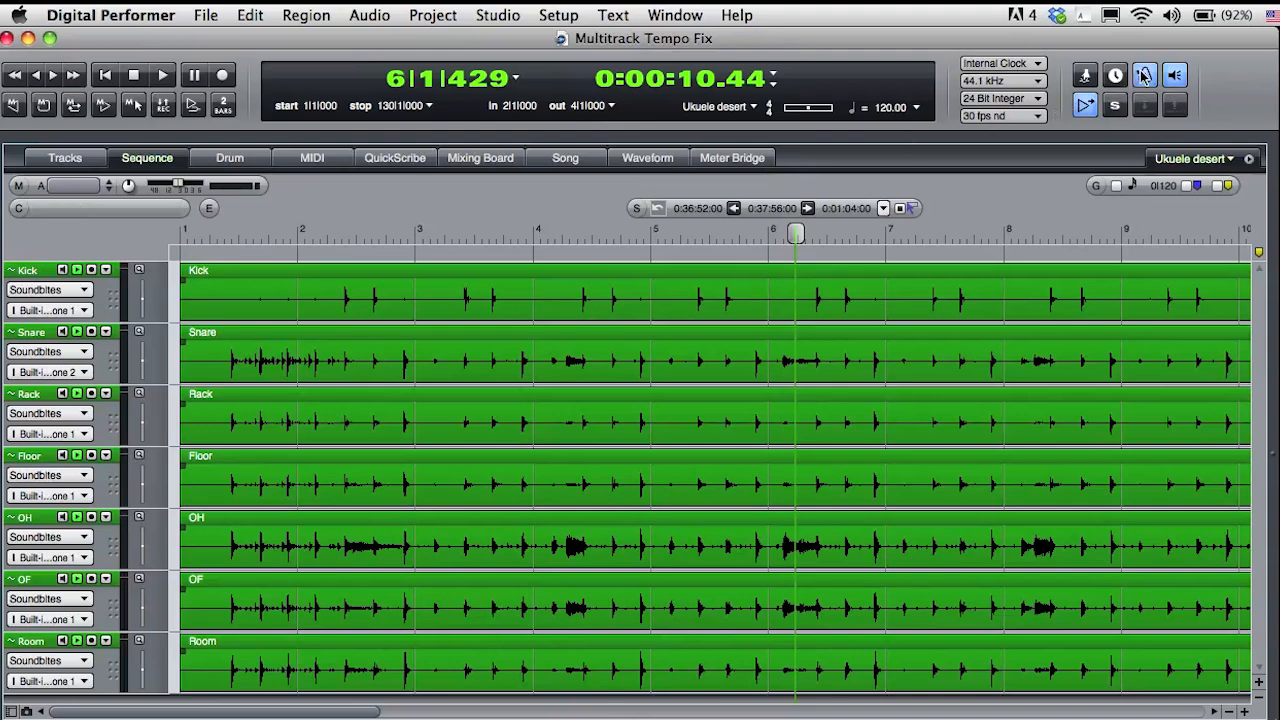
pyautogui.click(104, 76)
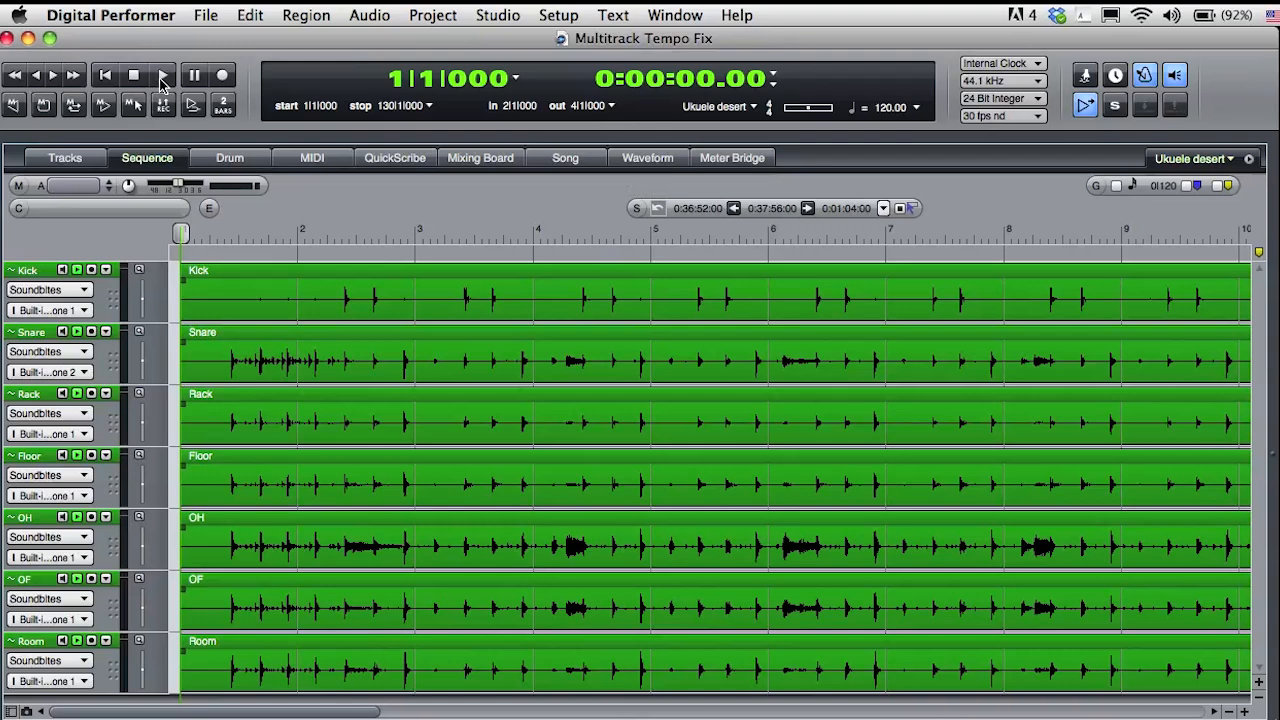
pyautogui.click(164, 76)
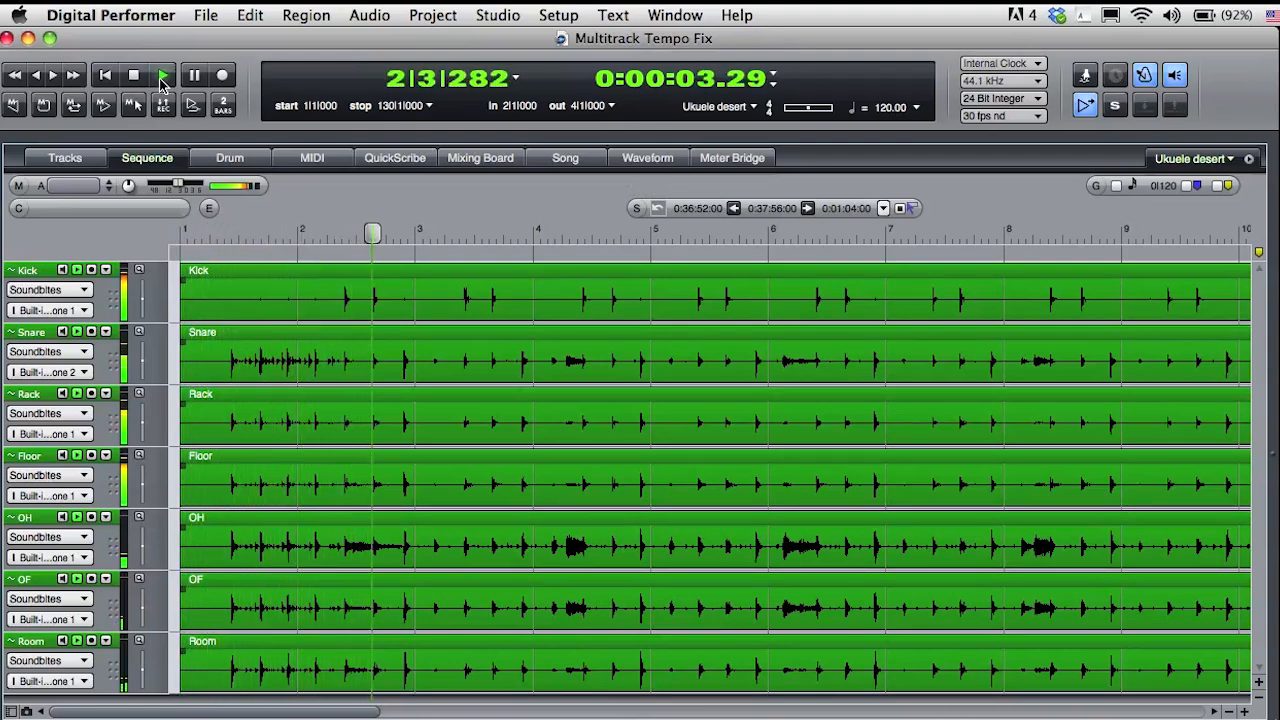
pyautogui.click(134, 76)
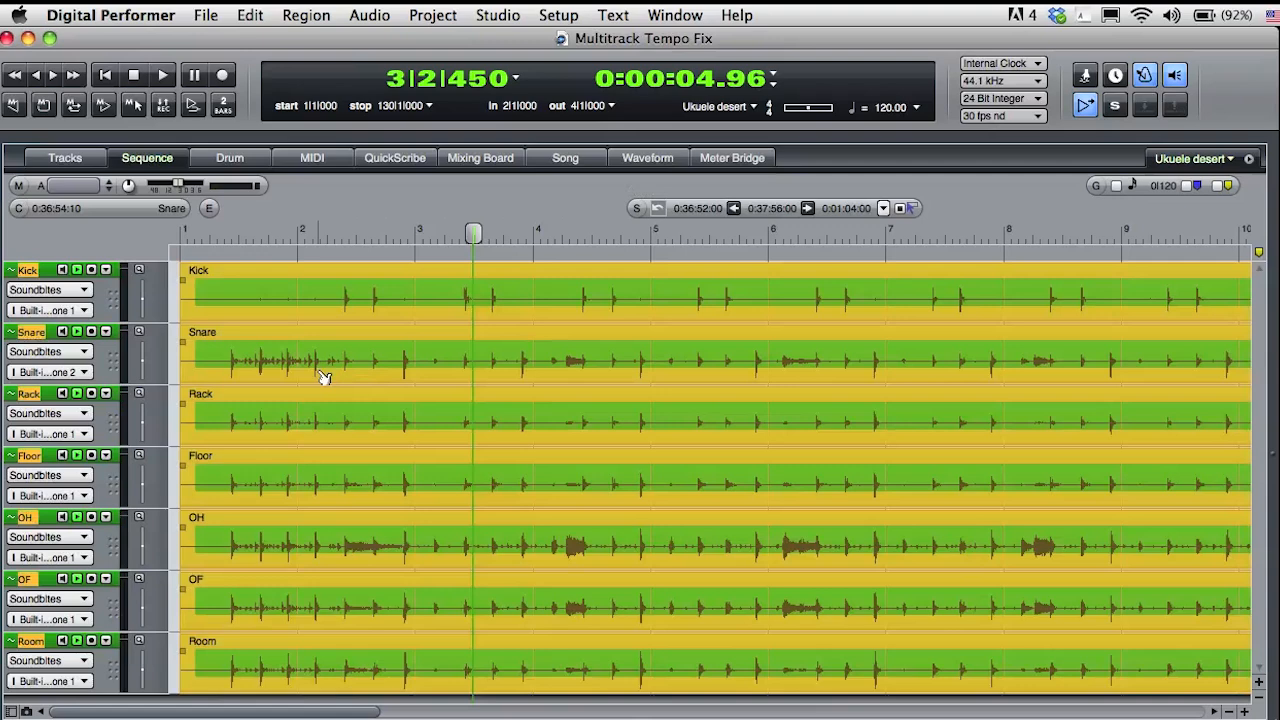
# Clear the soundbite tempo from all seven drum tracks via Audio > Soundbite Tempo
pyautogui.click(368, 14)
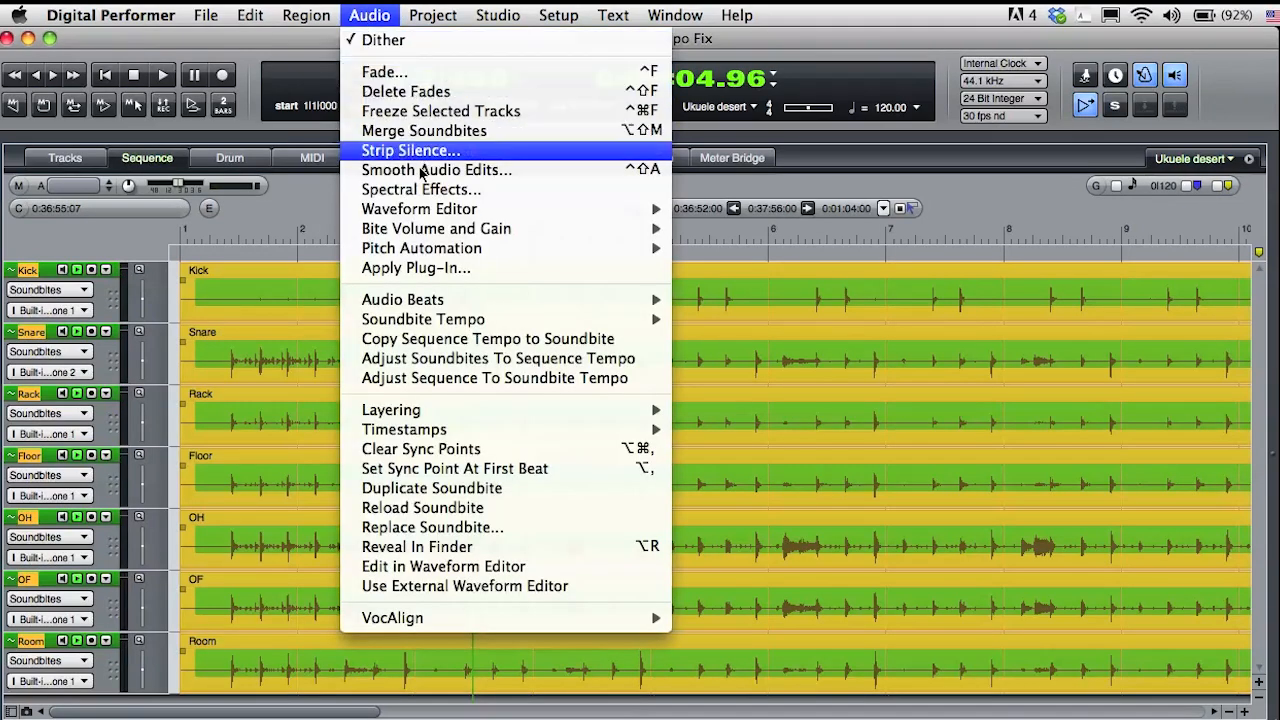
pyautogui.moveTo(422, 320)
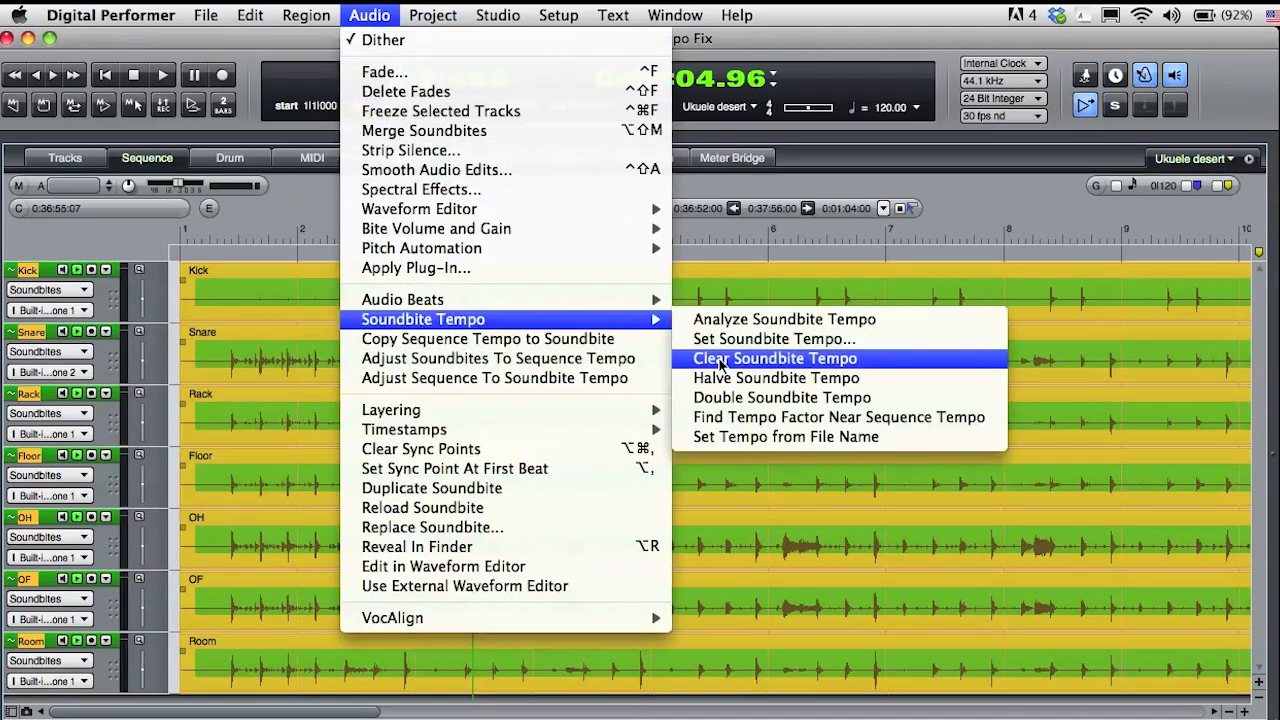
pyautogui.click(774, 358)
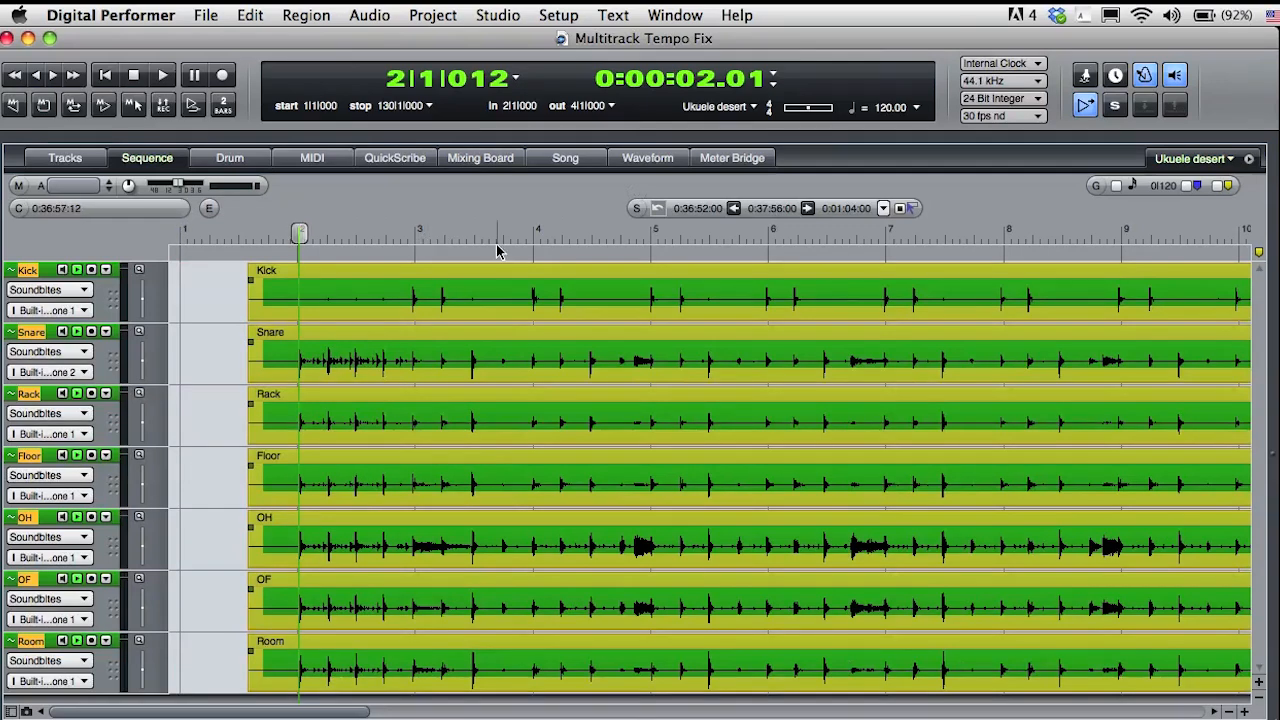
# Set the Control Panel tempo source to Conductor track
pyautogui.click(872, 108)
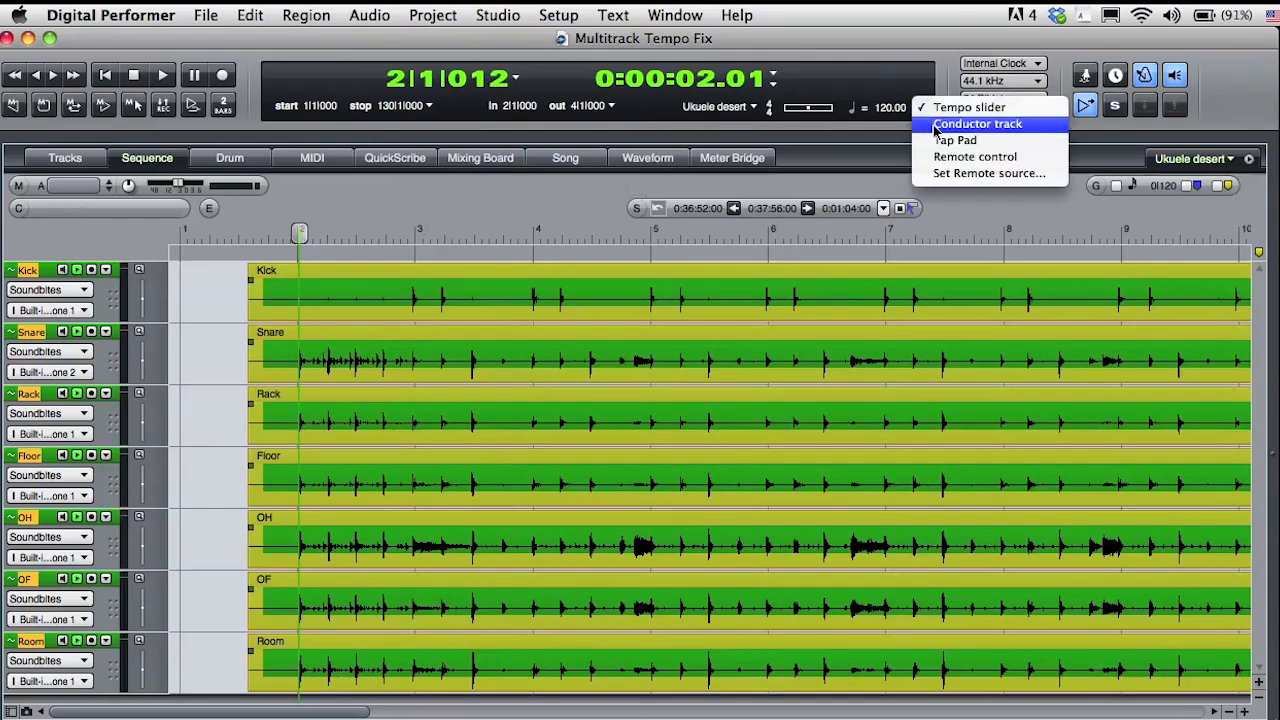
pyautogui.click(978, 124)
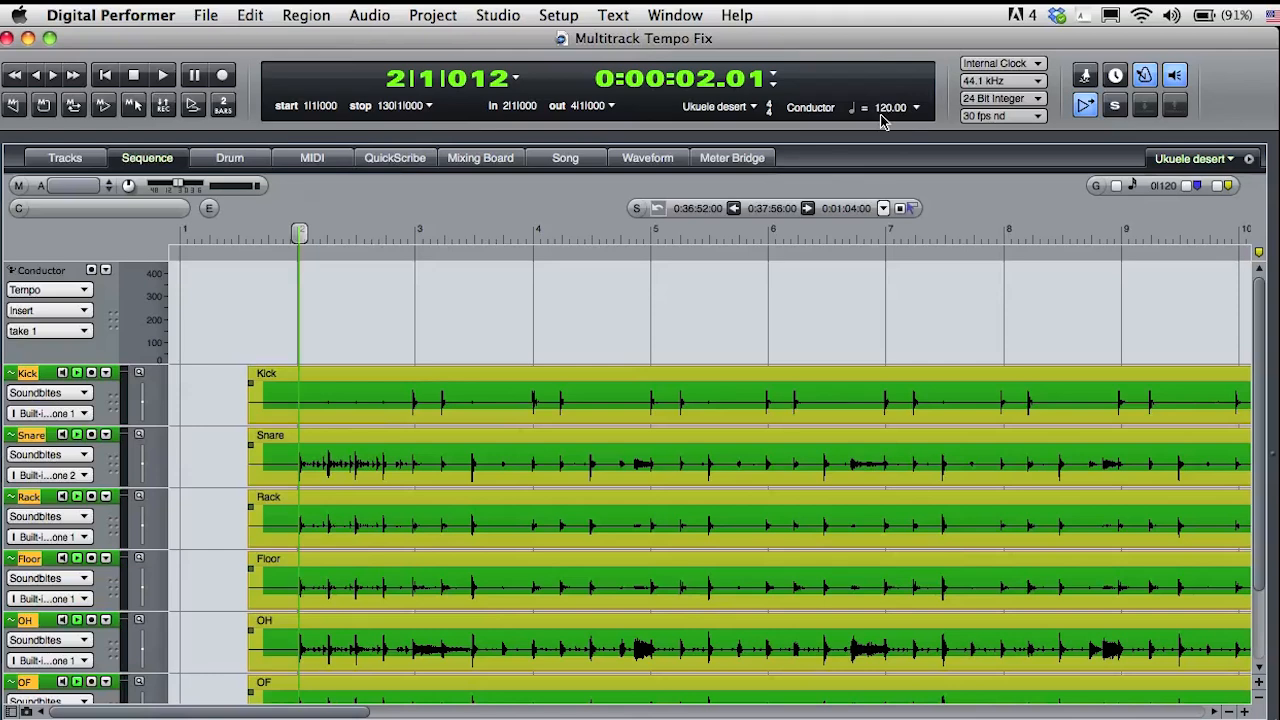
pyautogui.moveTo(430, 20)
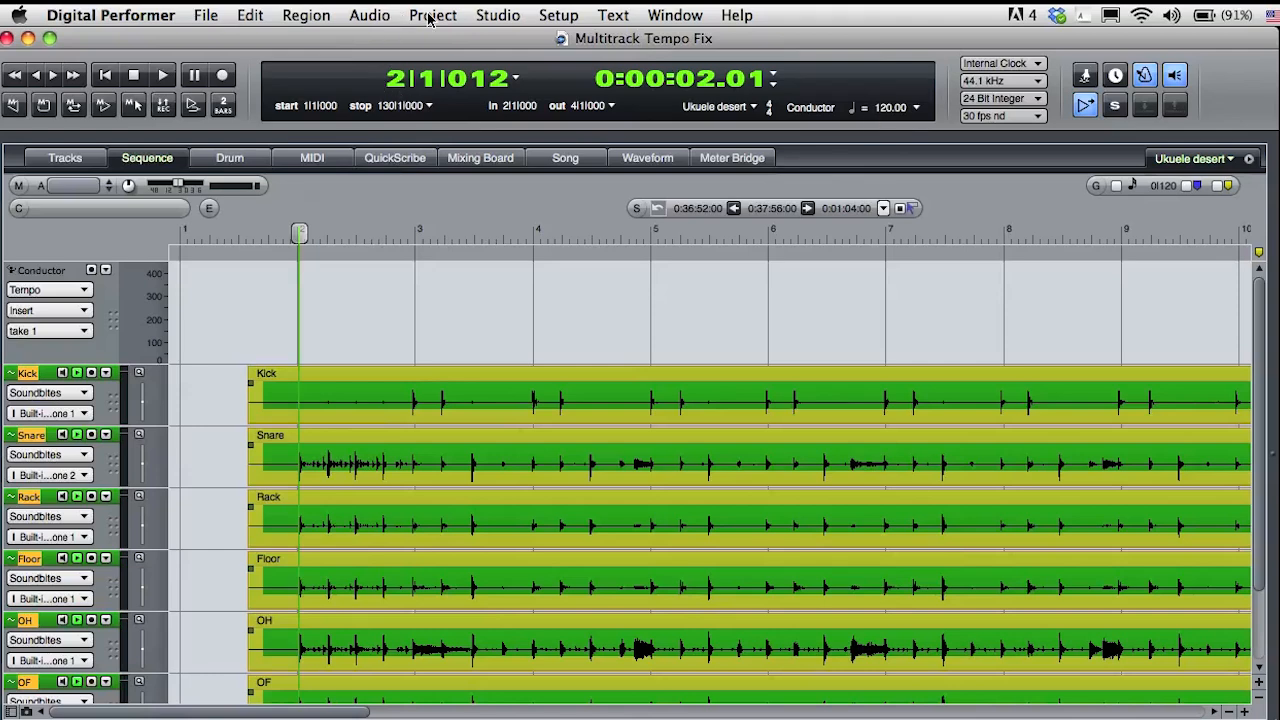
# Start Adjust Beats on the conductor track and drag a bar line onto its drum hit
pyautogui.click(432, 16)
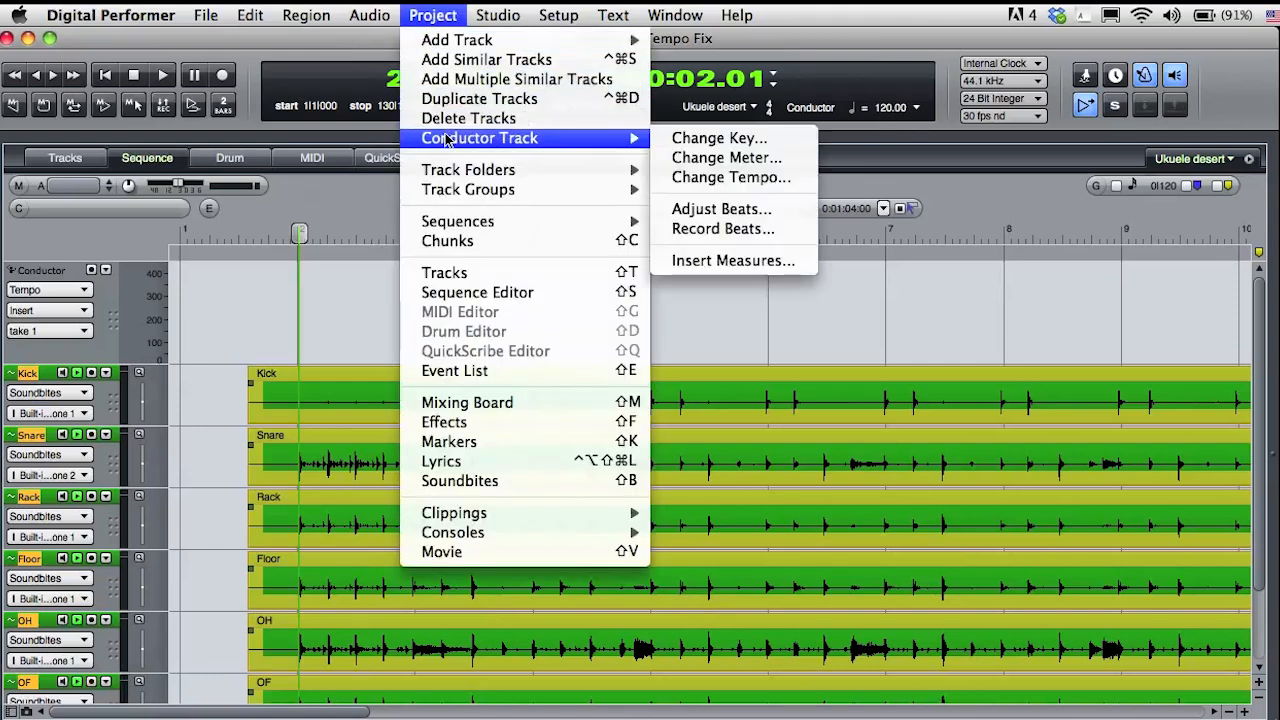
pyautogui.click(720, 208)
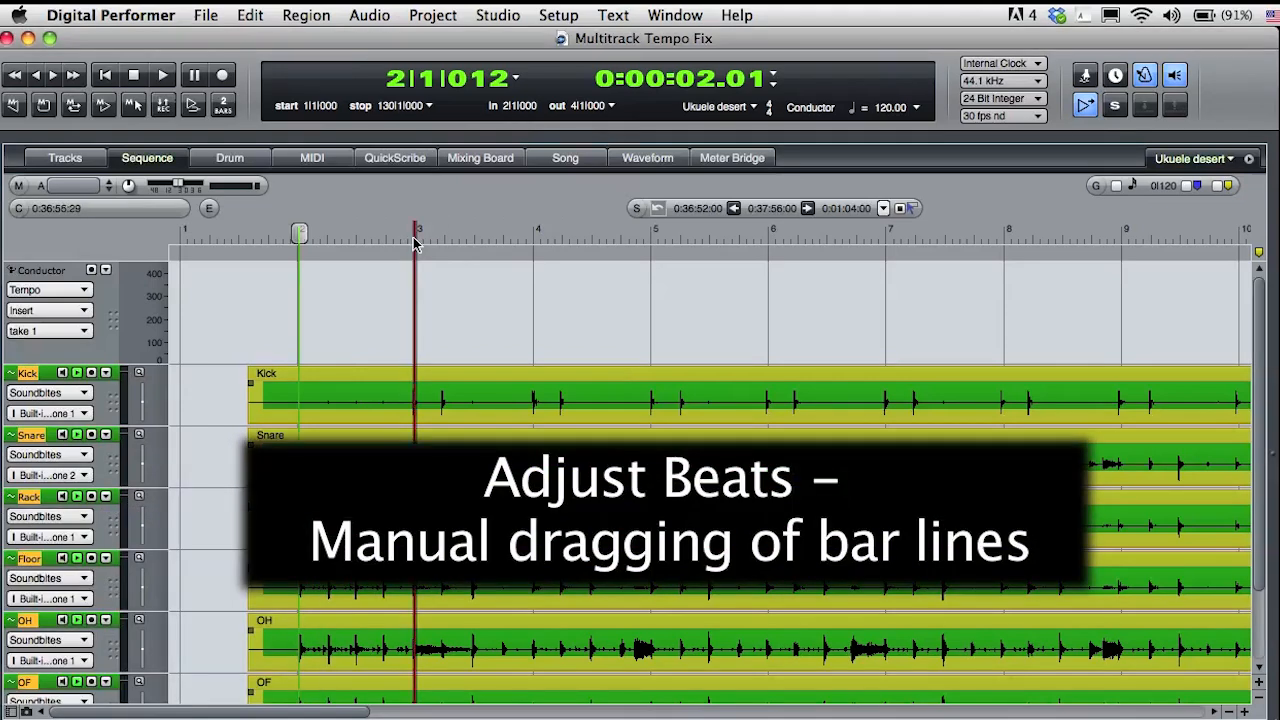
pyautogui.moveTo(418, 240); pyautogui.dragTo(536, 240)
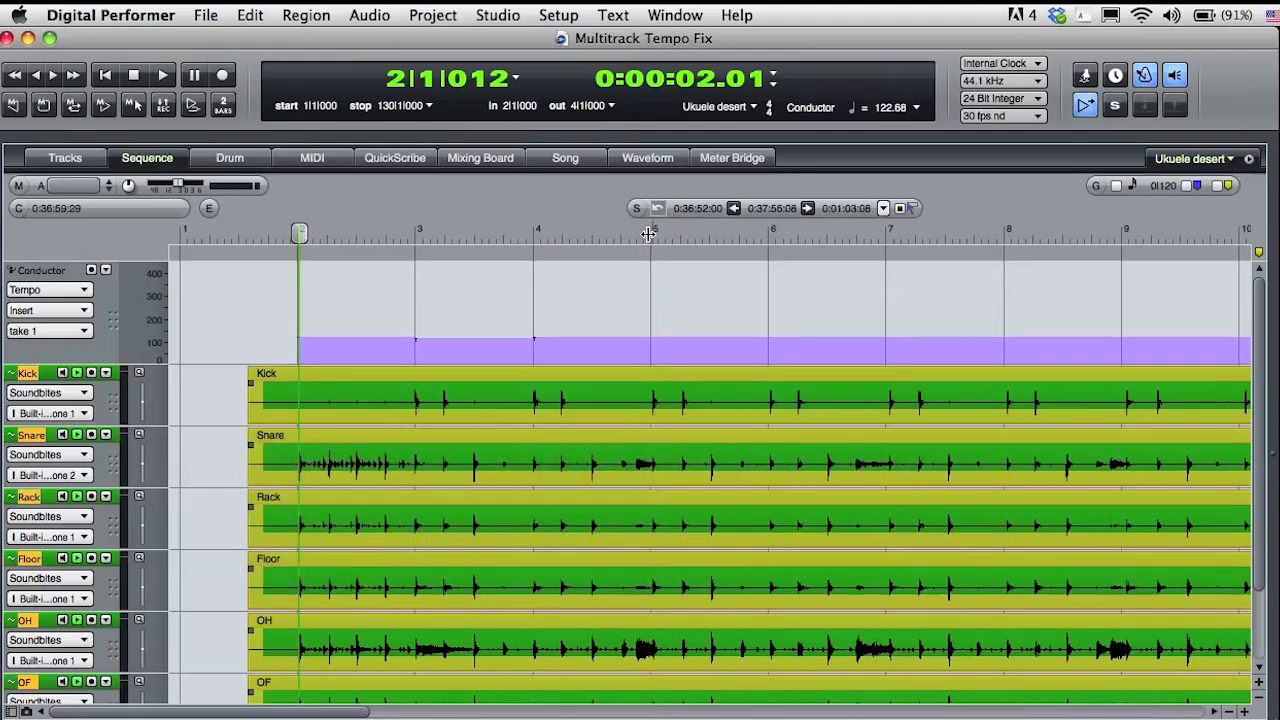
pyautogui.click(768, 236)
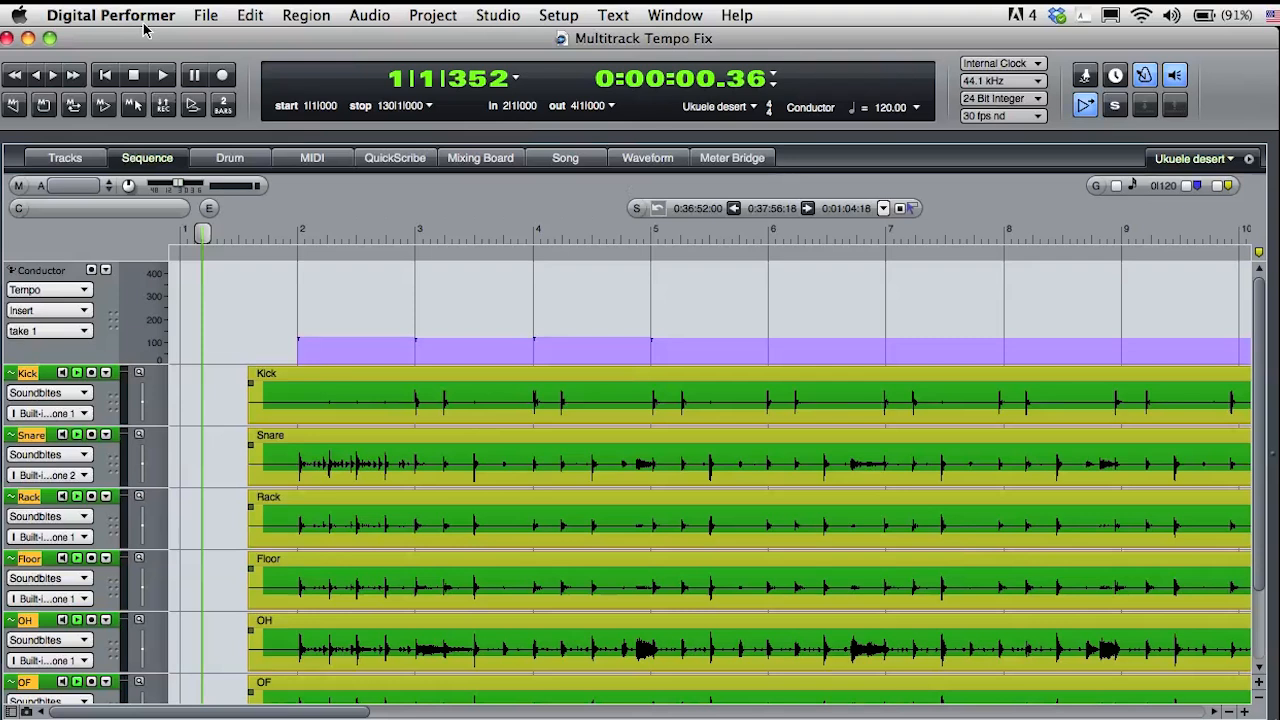
# Play back to check the click against the drums, then stop
pyautogui.click(164, 74)
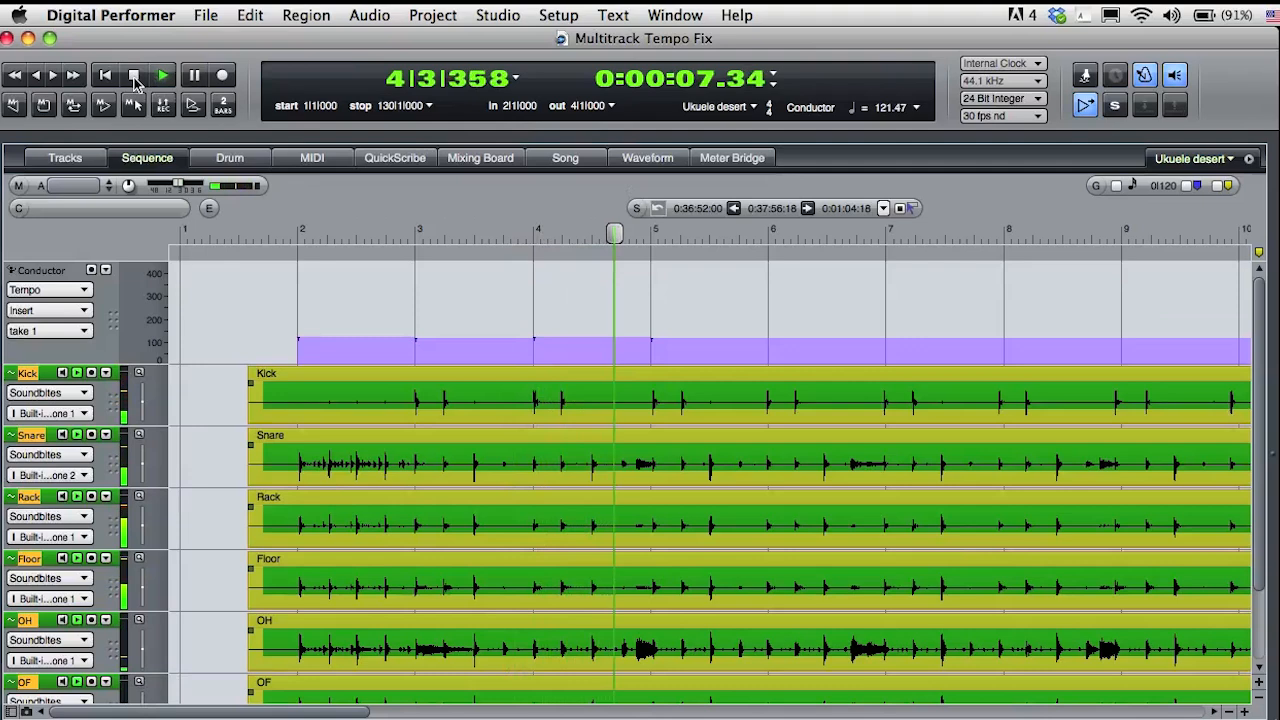
pyautogui.click(132, 76)
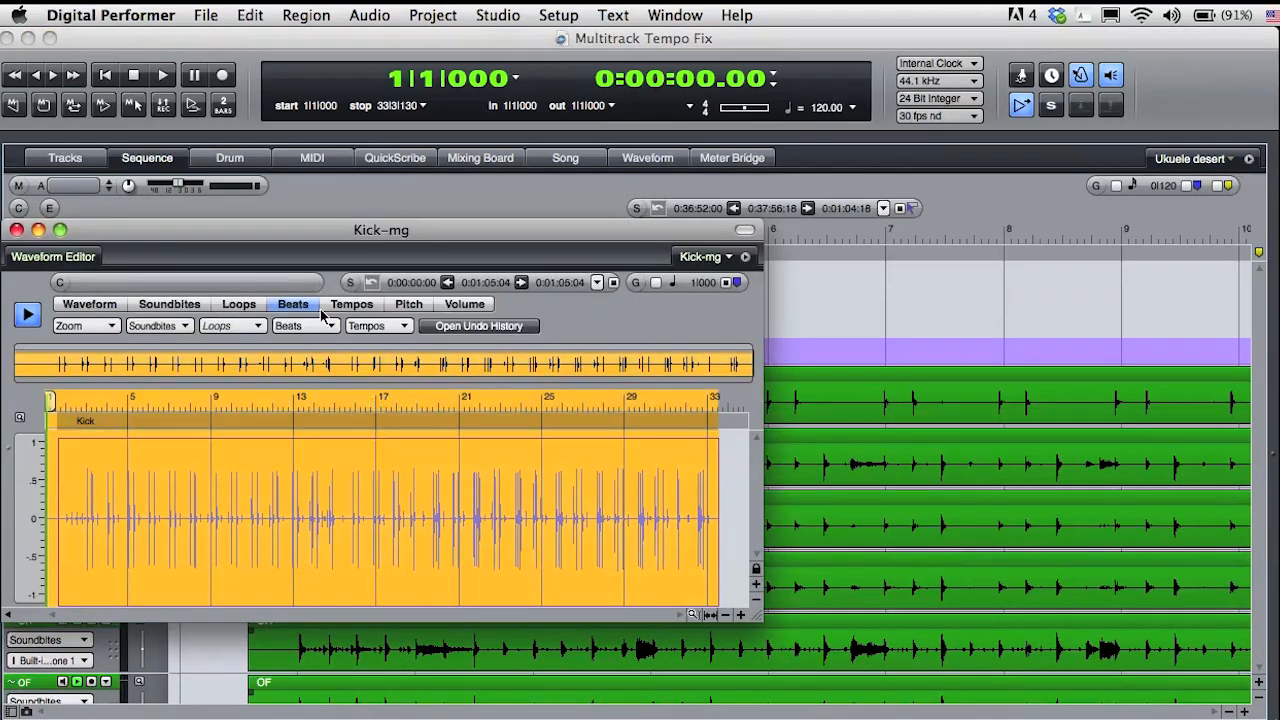
# Enable 'Drag beats in edit window' in the Adjust Beats dialog
pyautogui.click(304, 324)
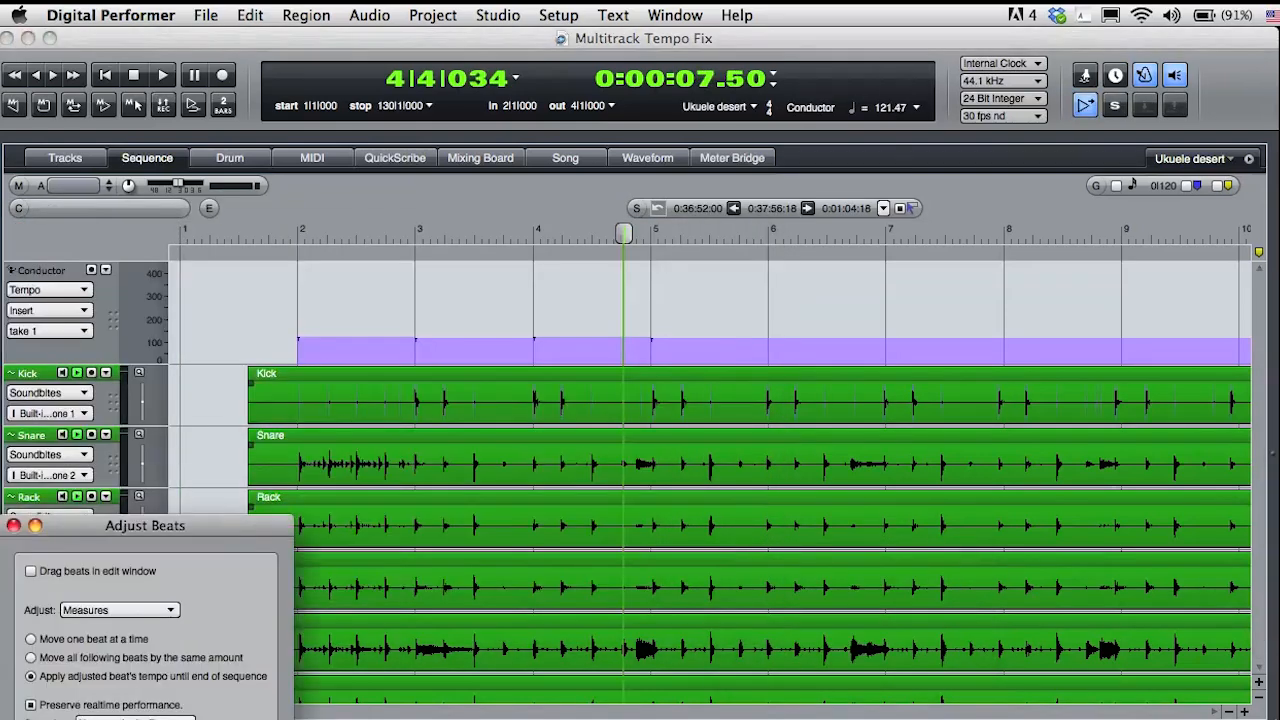
pyautogui.click(30, 572)
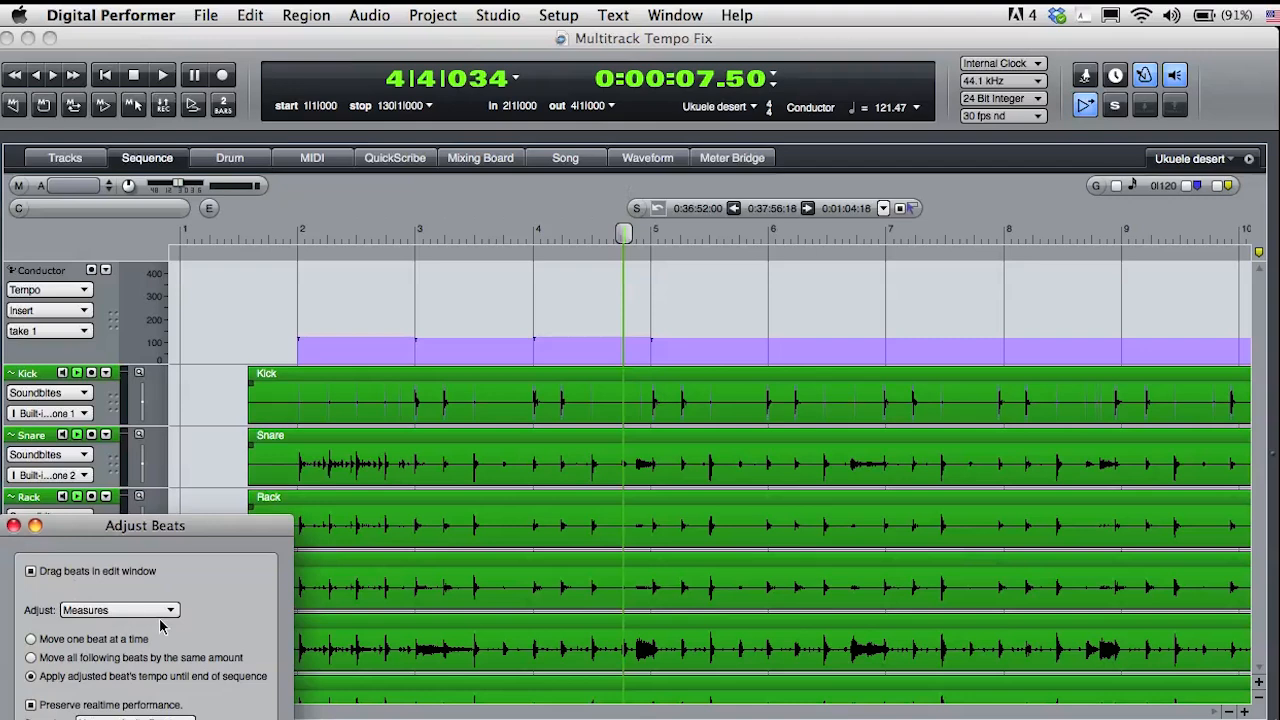
pyautogui.moveTo(140, 702)
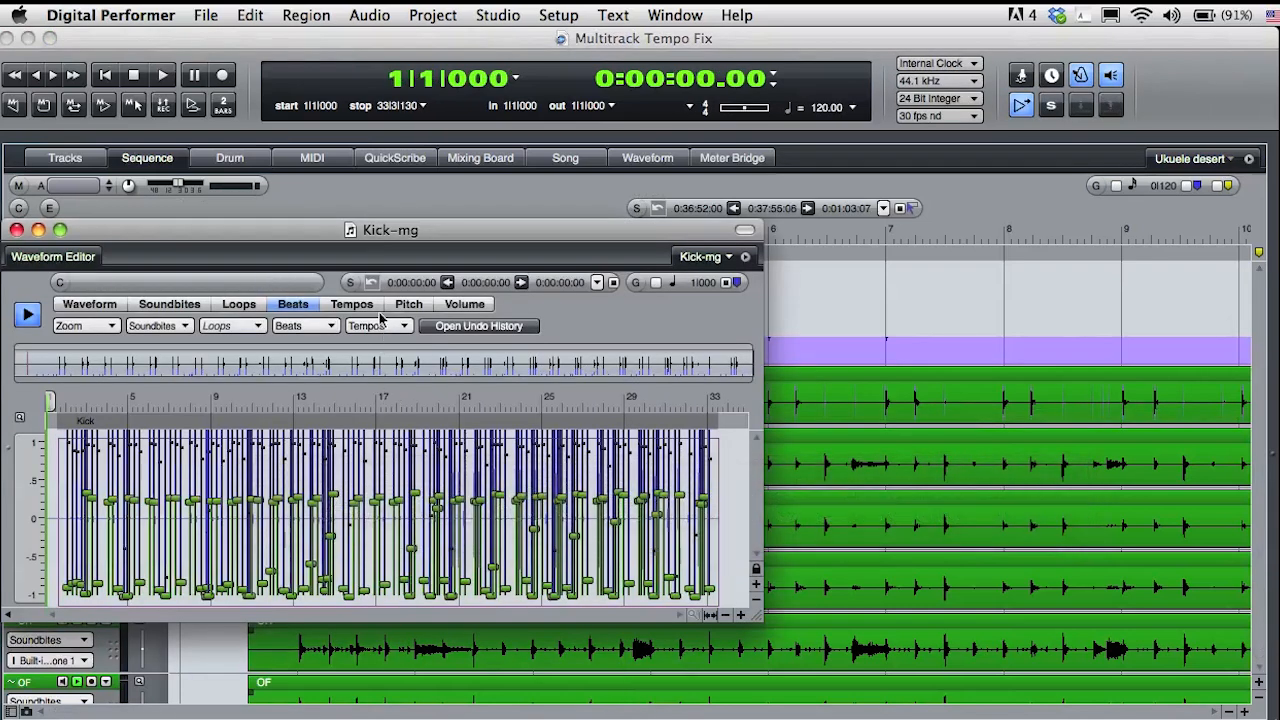
# Show the Kick soundbite's Tempos graph and clear the tempos in the selection
pyautogui.click(352, 304)
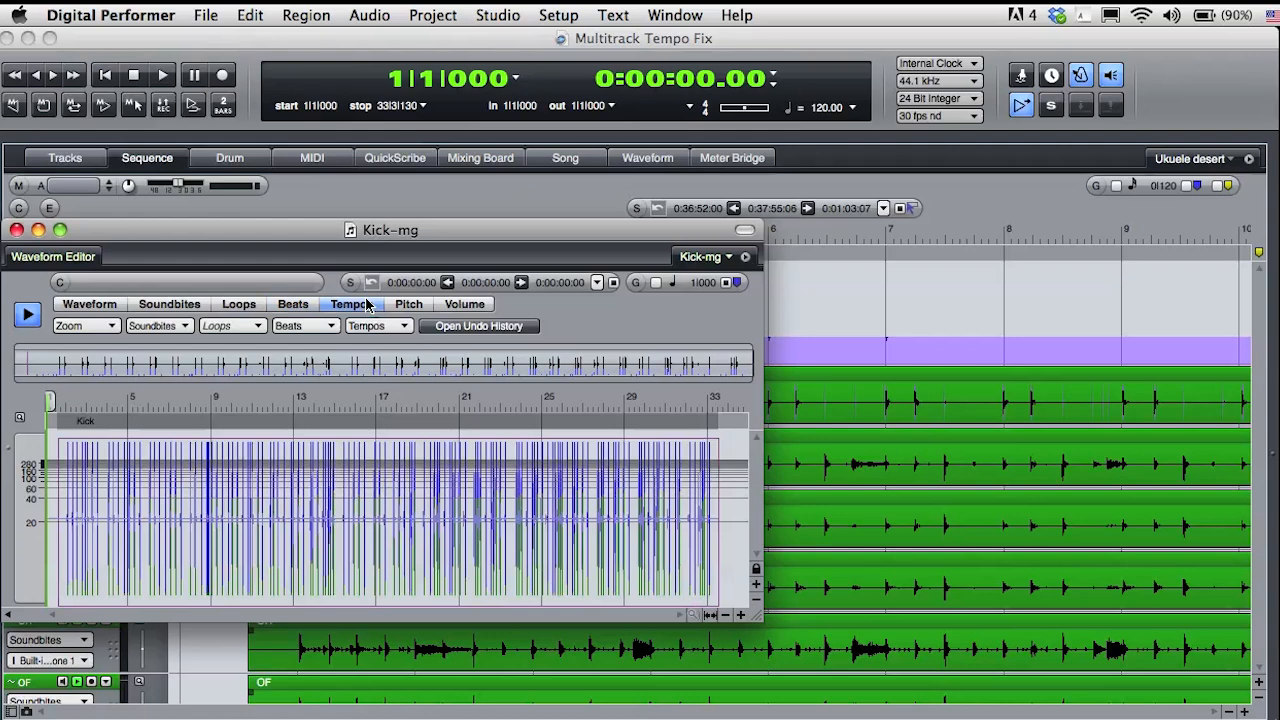
pyautogui.click(378, 324)
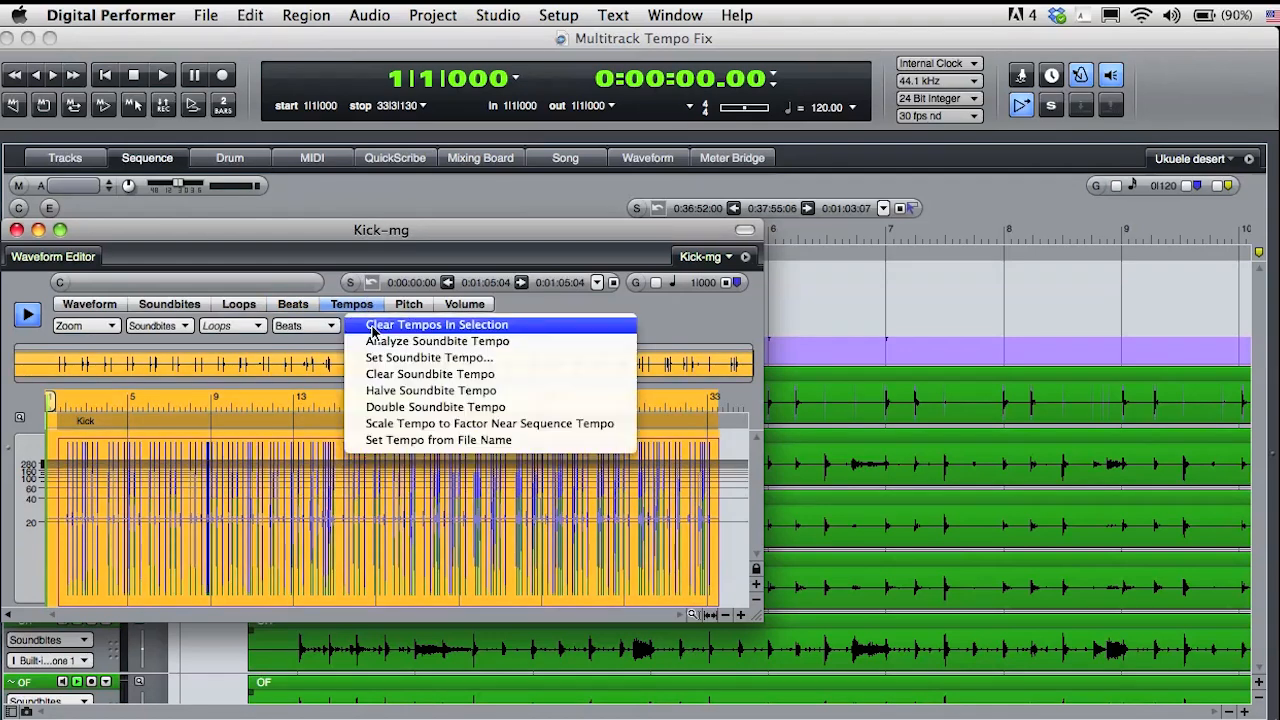
pyautogui.click(436, 324)
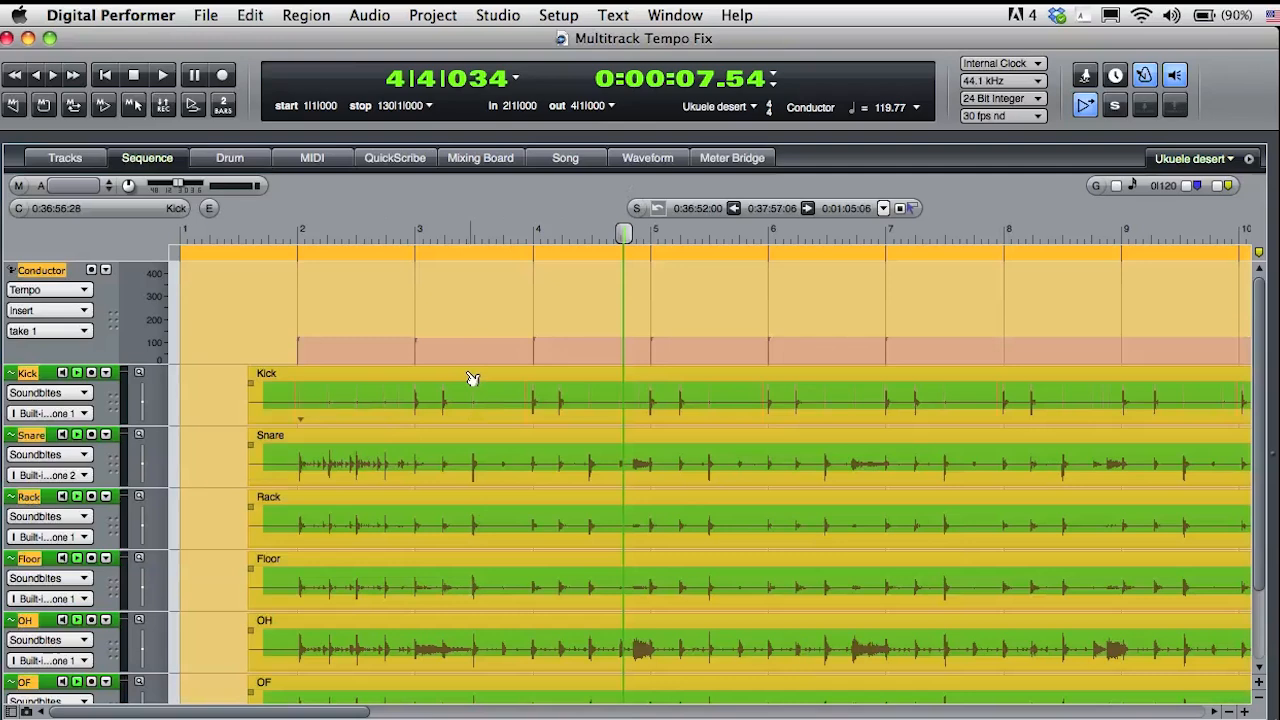
# Copy the Kick track's beats to every drum track, then select all tracks near bar 5
pyautogui.click(368, 14)
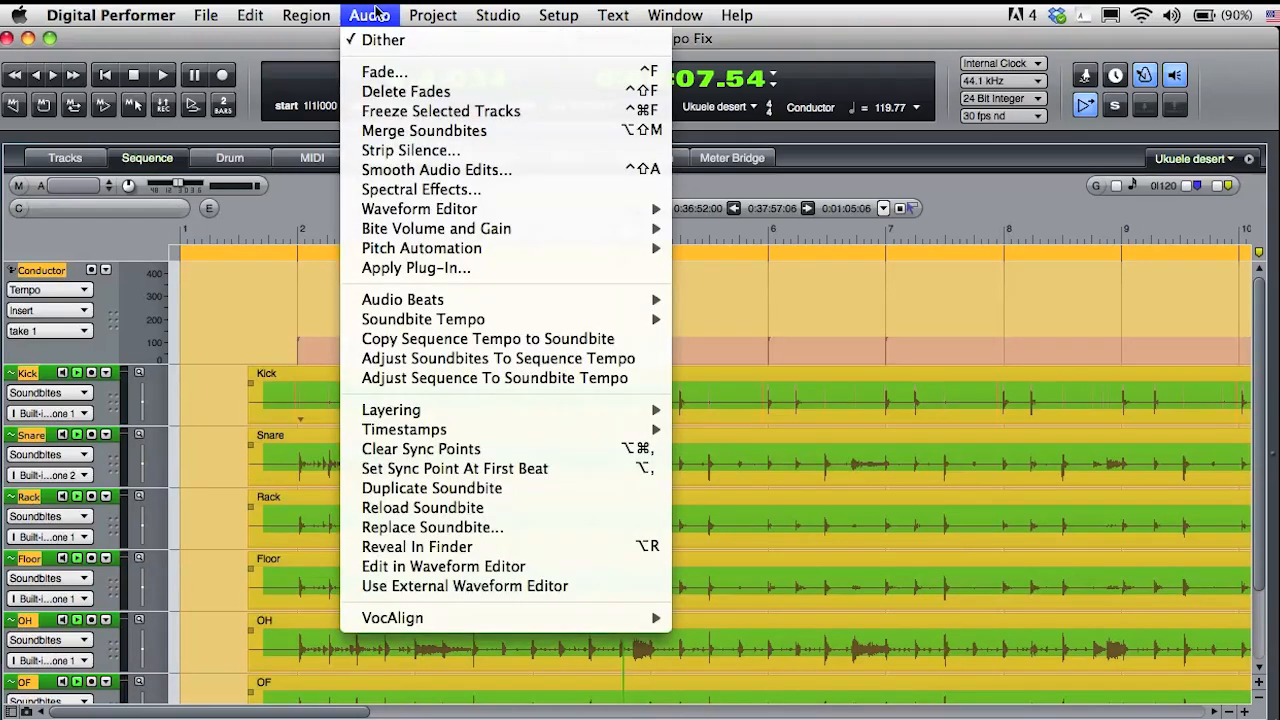
pyautogui.moveTo(402, 300)
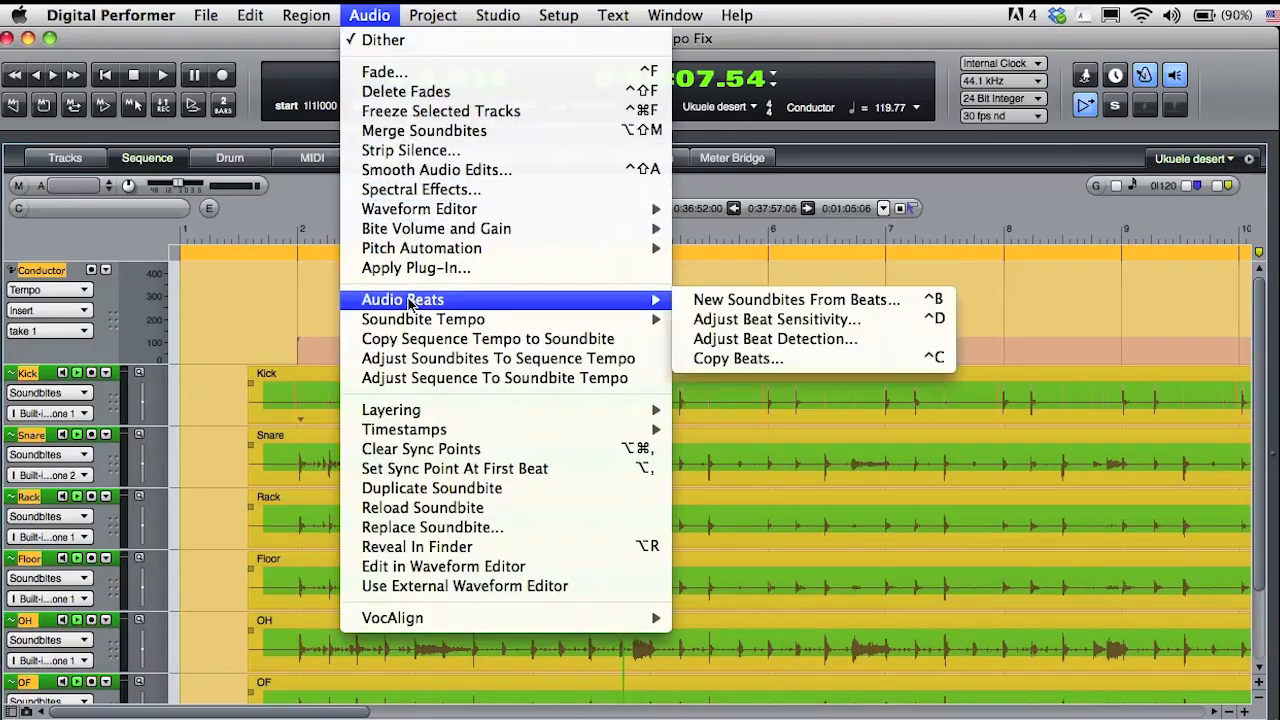
pyautogui.click(736, 358)
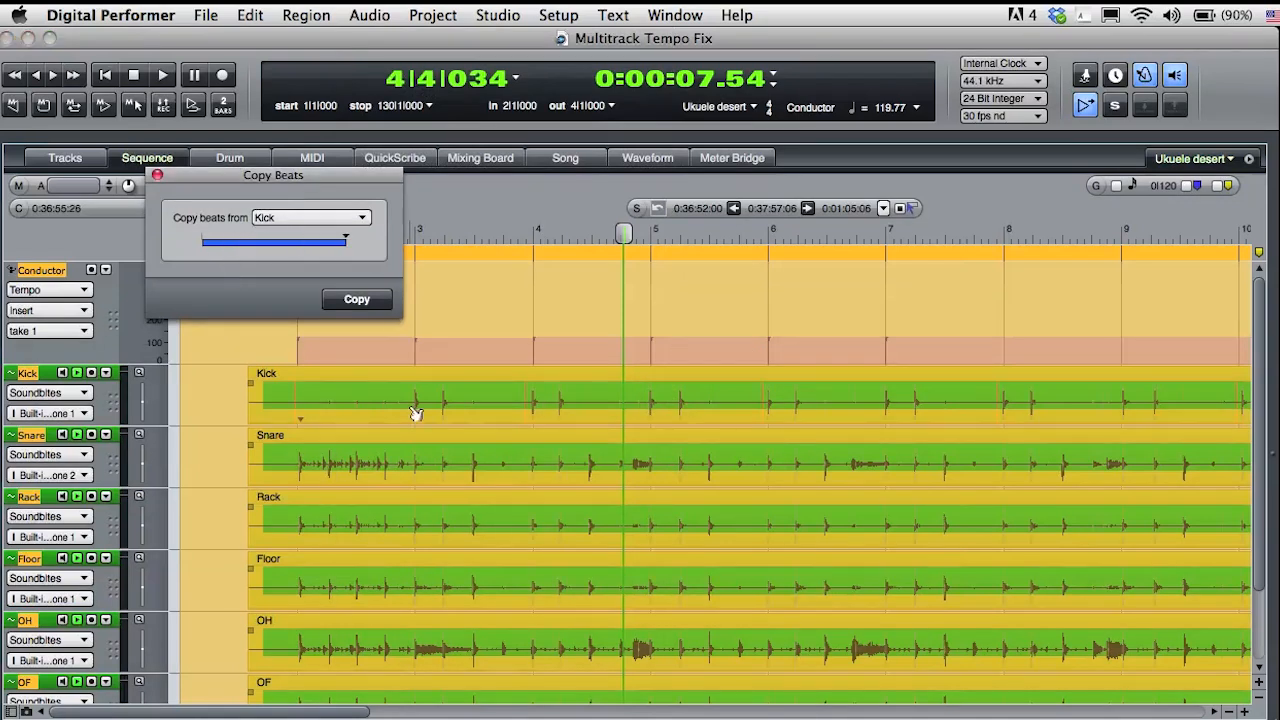
pyautogui.click(356, 300)
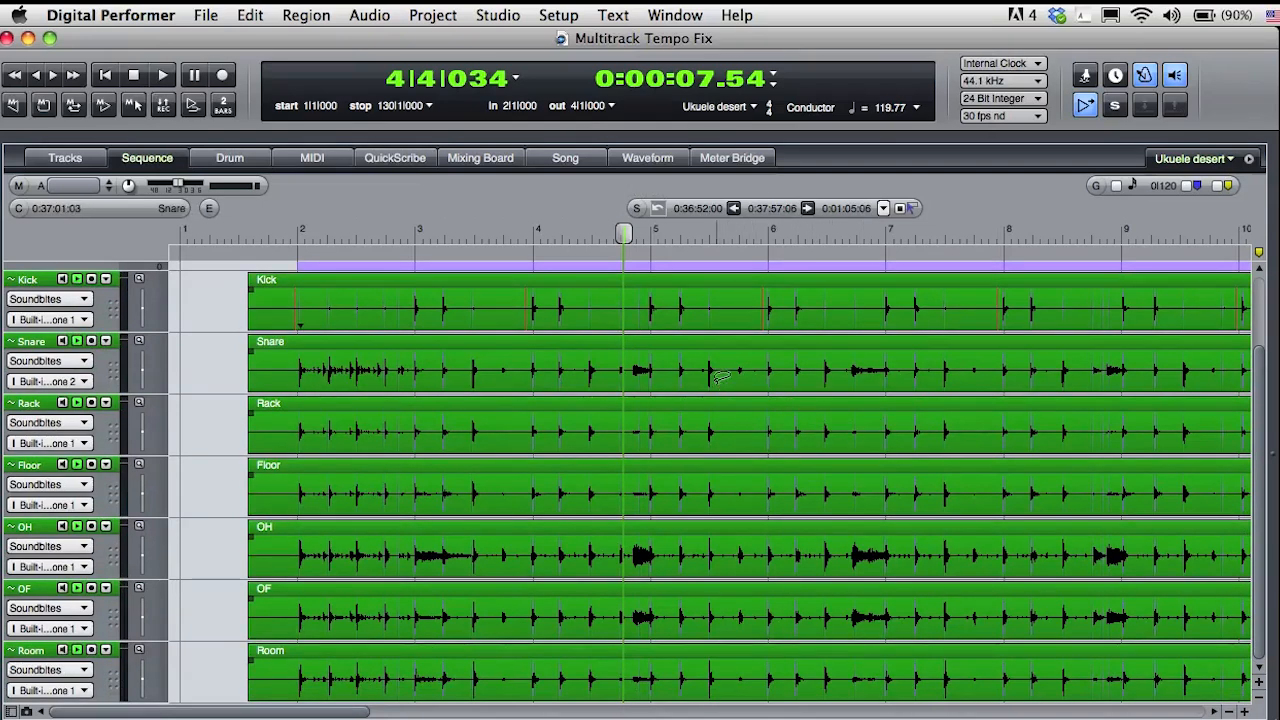
pyautogui.moveTo(710, 376); pyautogui.dragTo(770, 650)
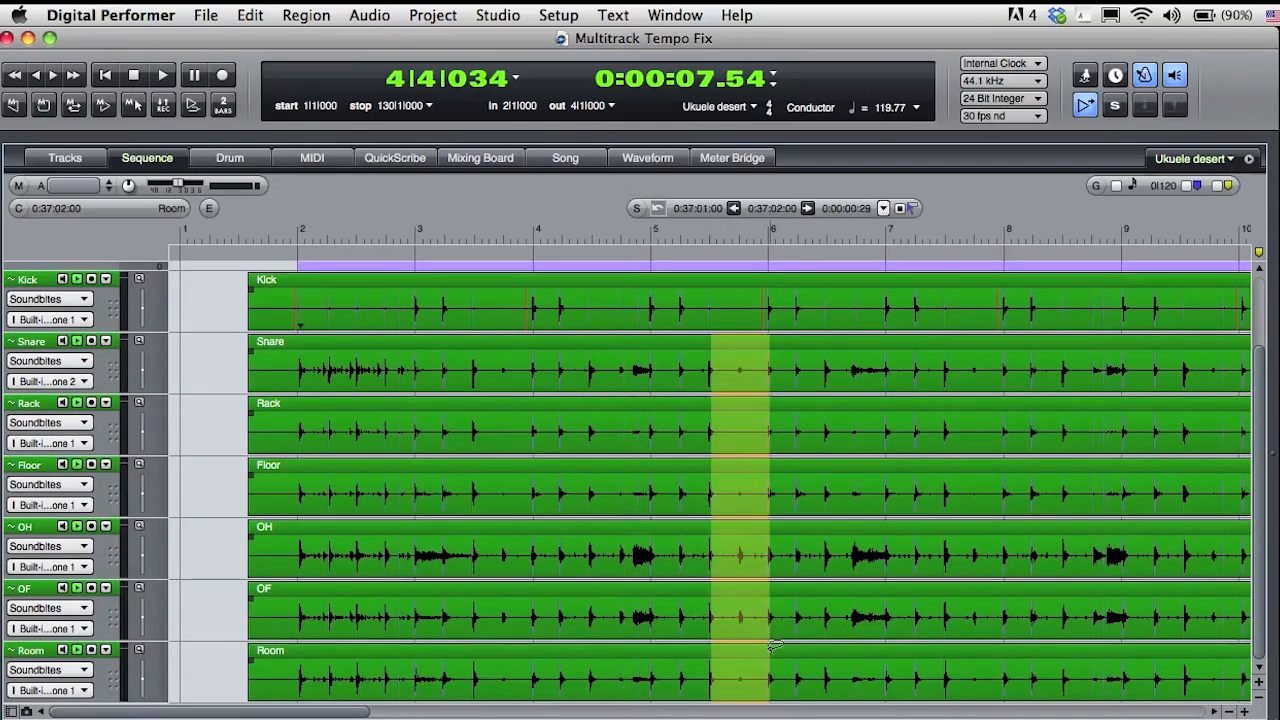
# Quantize the selected drum soundbites to the grid and apply
pyautogui.click(368, 14)
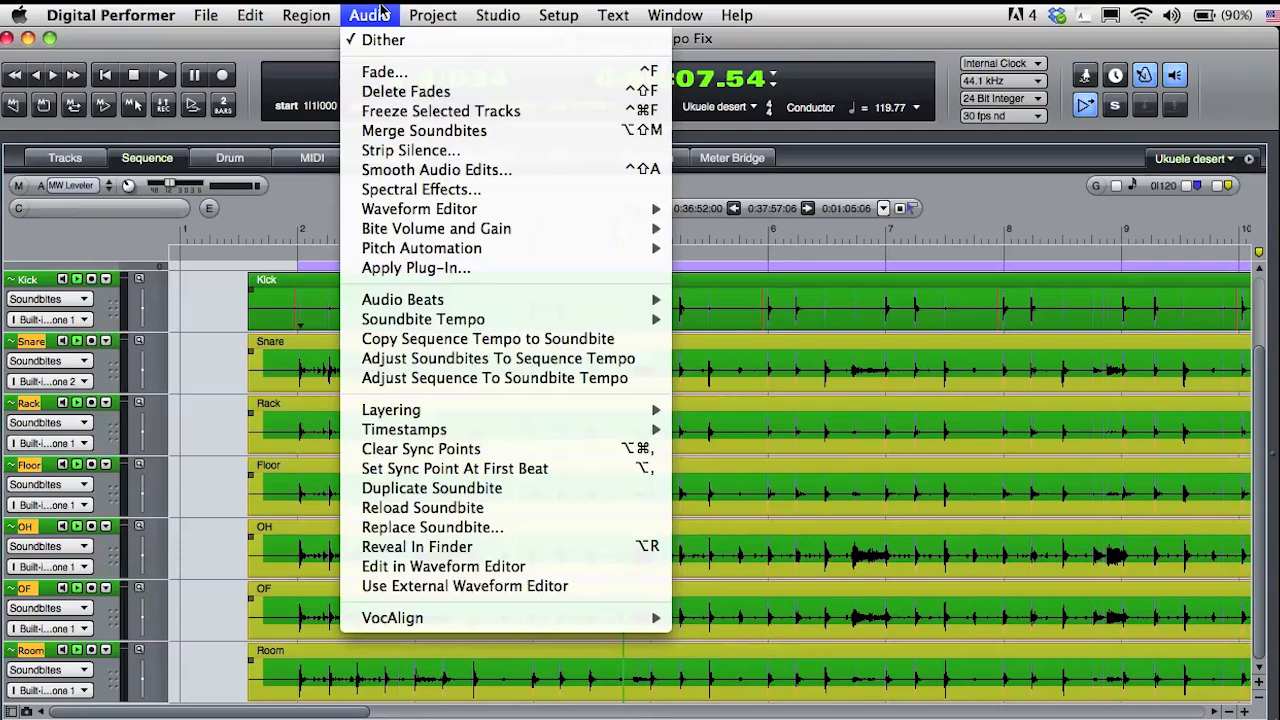
pyautogui.moveTo(402, 300)
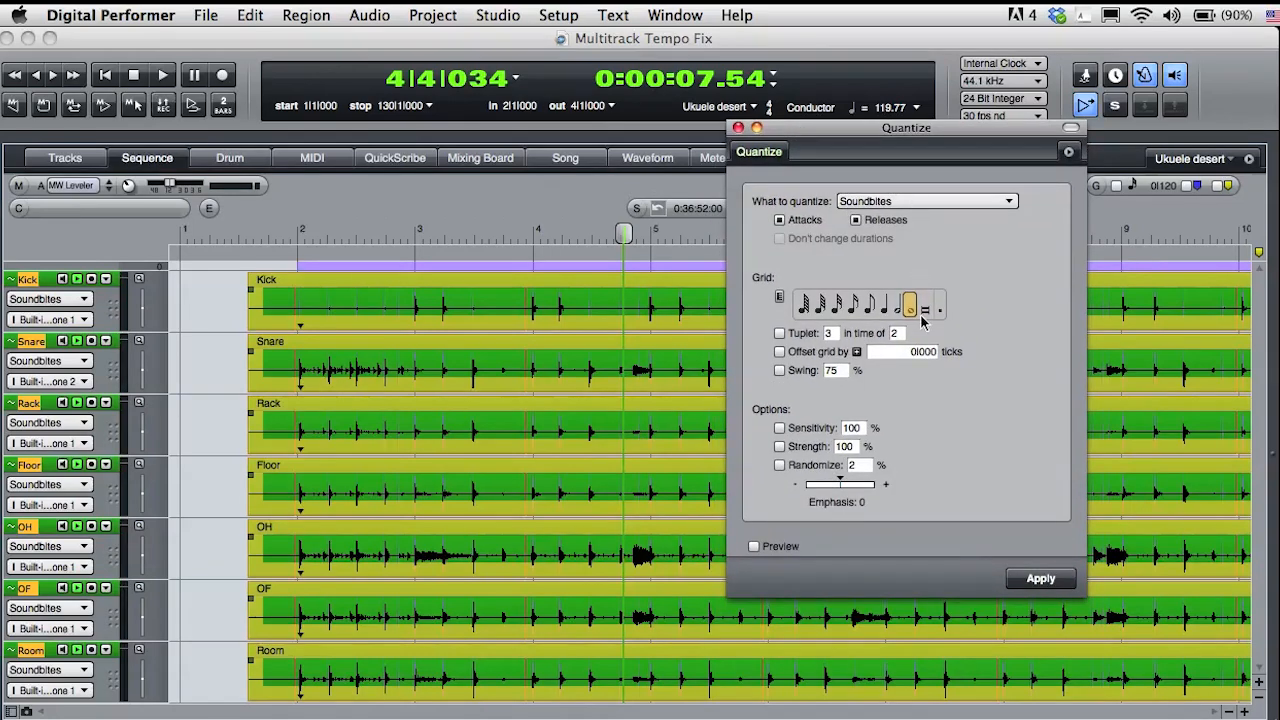
pyautogui.click(1040, 578)
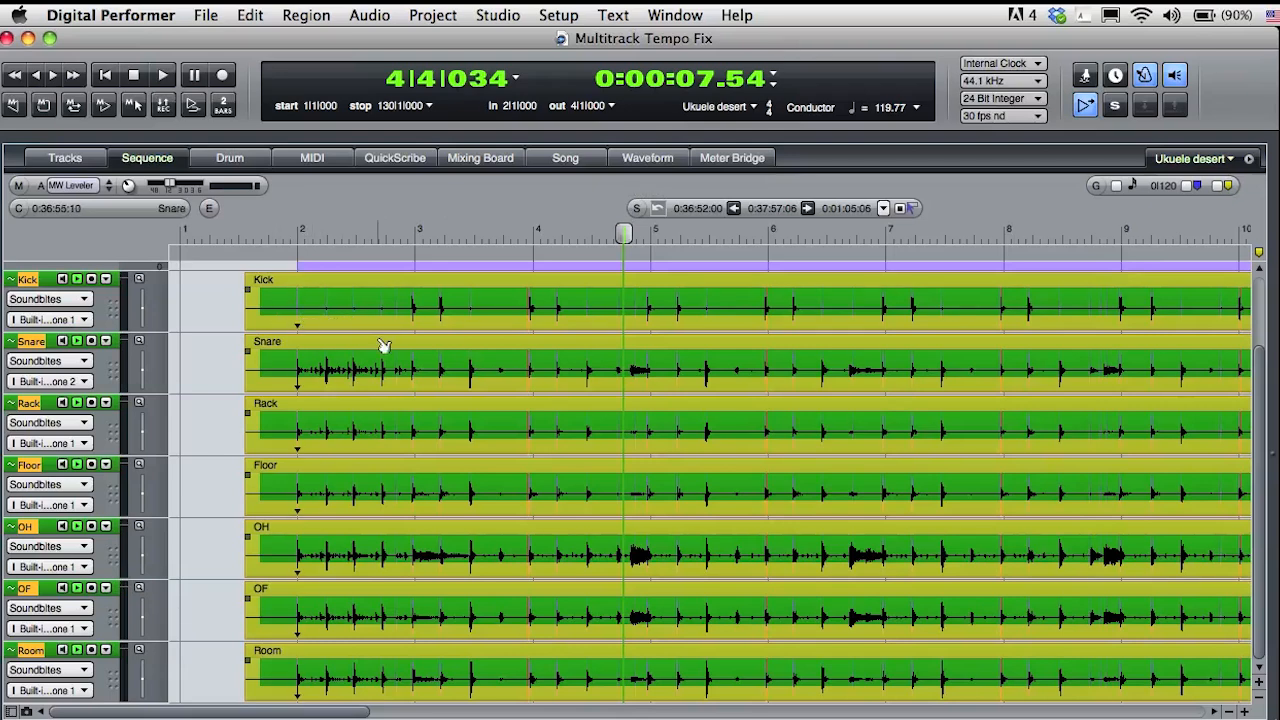
# Apply Adjust Sequence To Soundbite Tempo so the conductor reads about 60 bpm
pyautogui.click(368, 14)
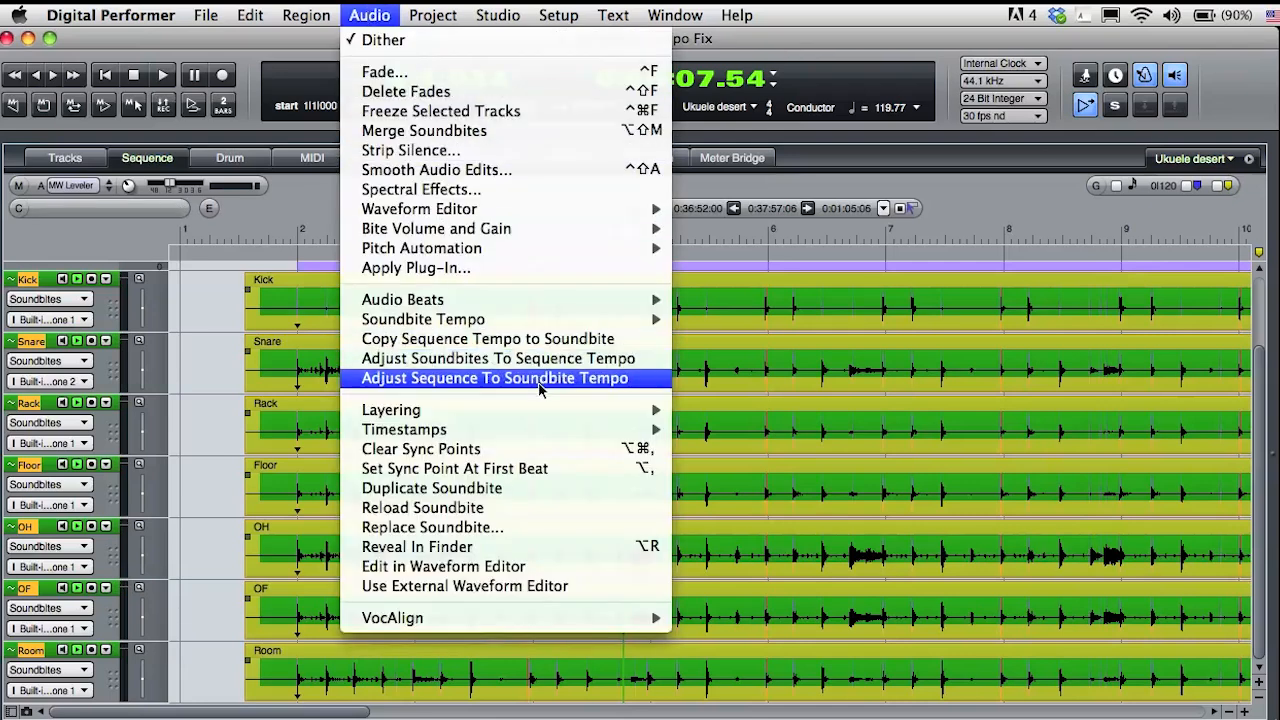
pyautogui.click(496, 378)
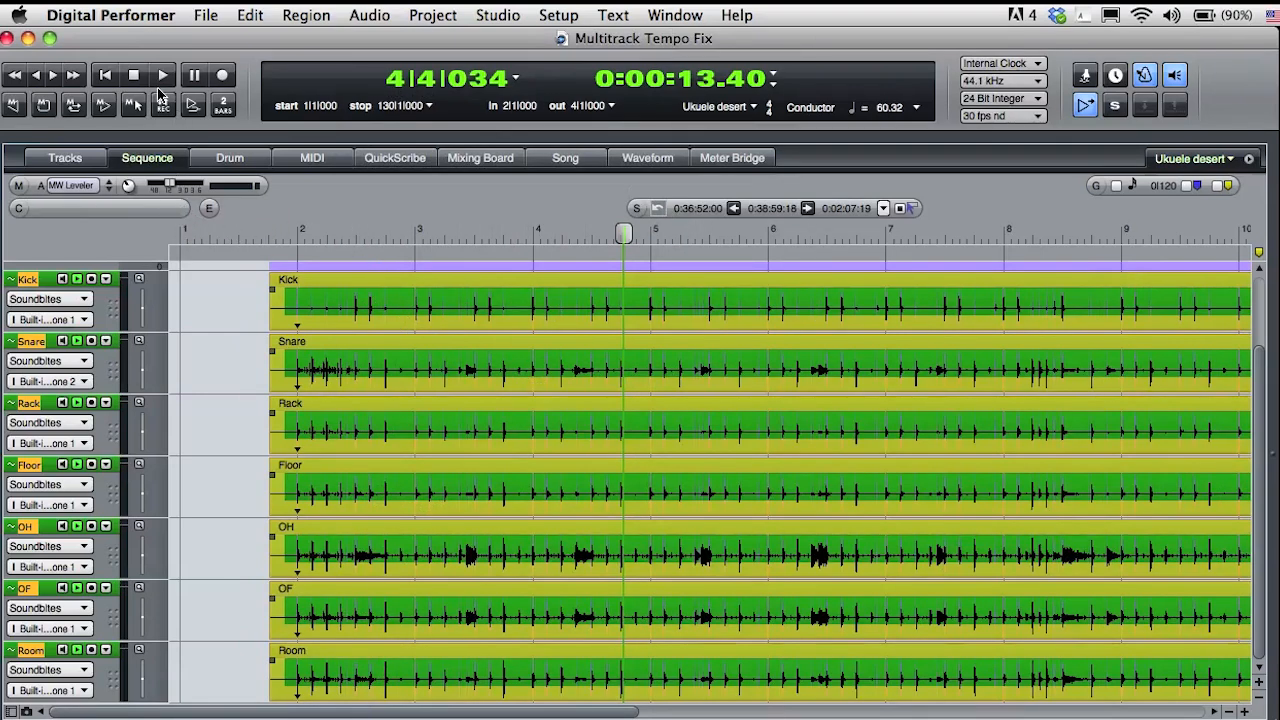
# Rewind and play back the realigned drums against the click, then stop
pyautogui.click(134, 76)
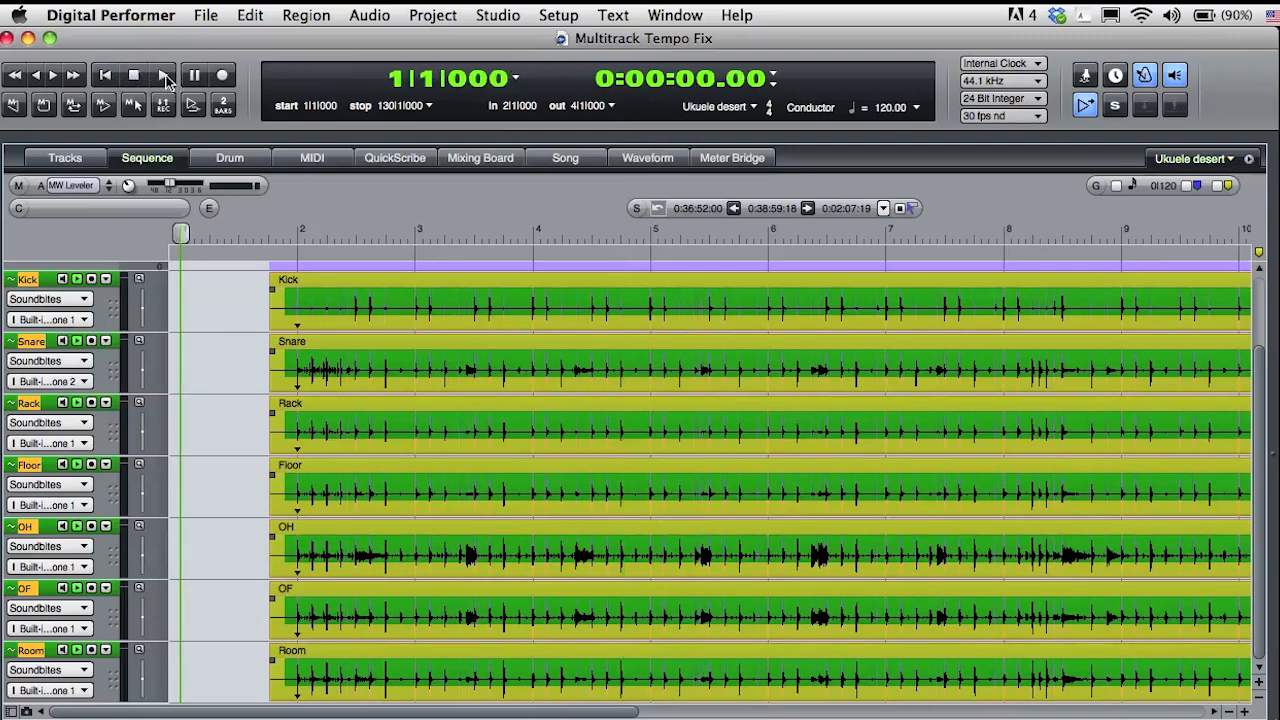
pyautogui.click(164, 76)
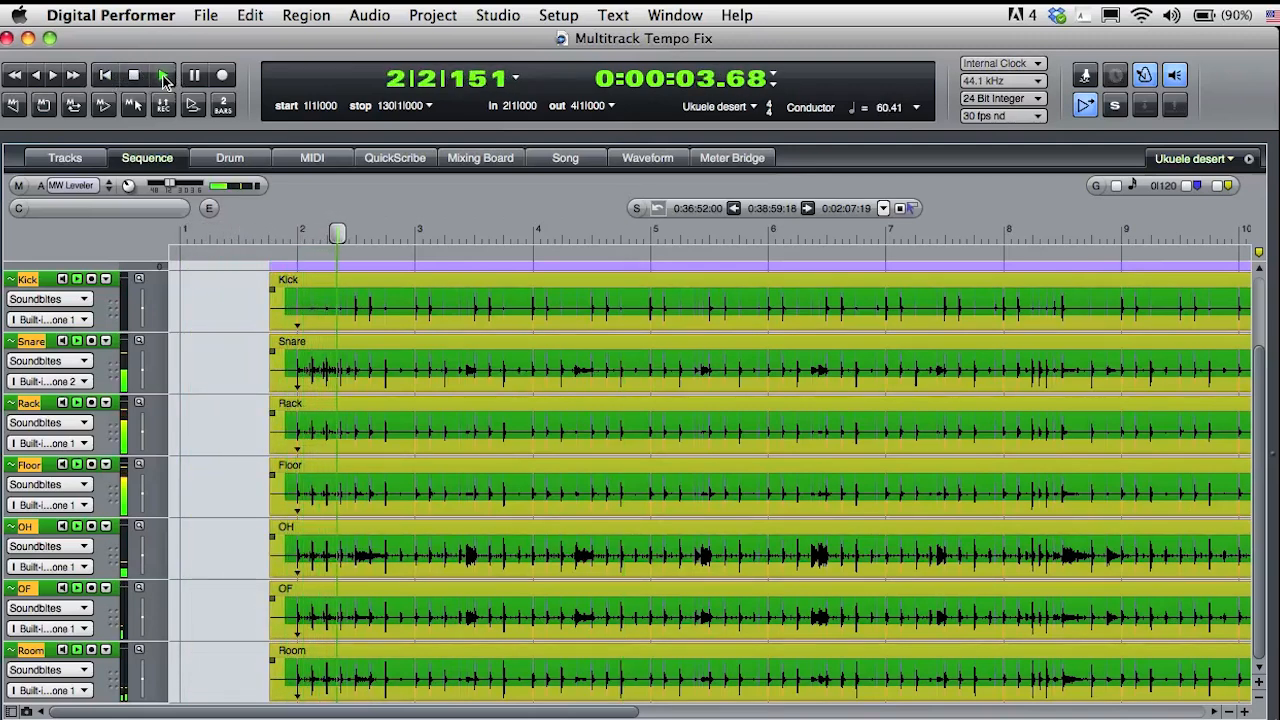
pyautogui.click(164, 76)
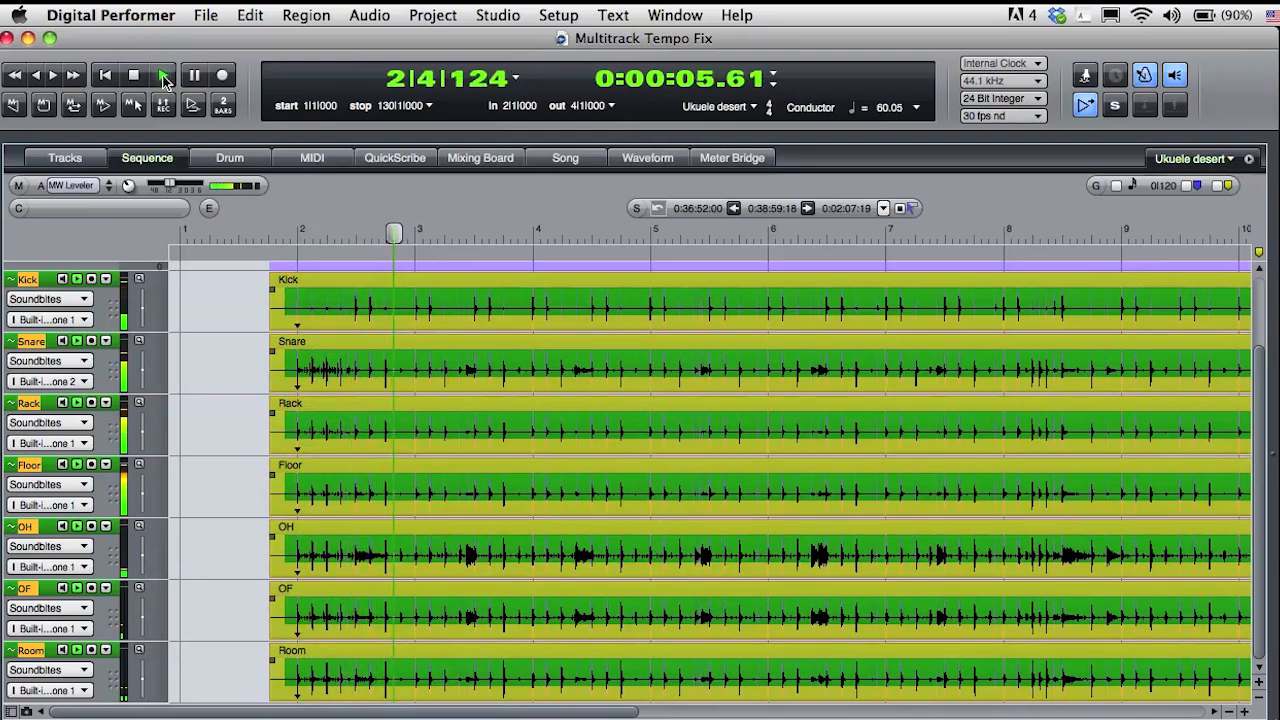
pyautogui.click(164, 76)
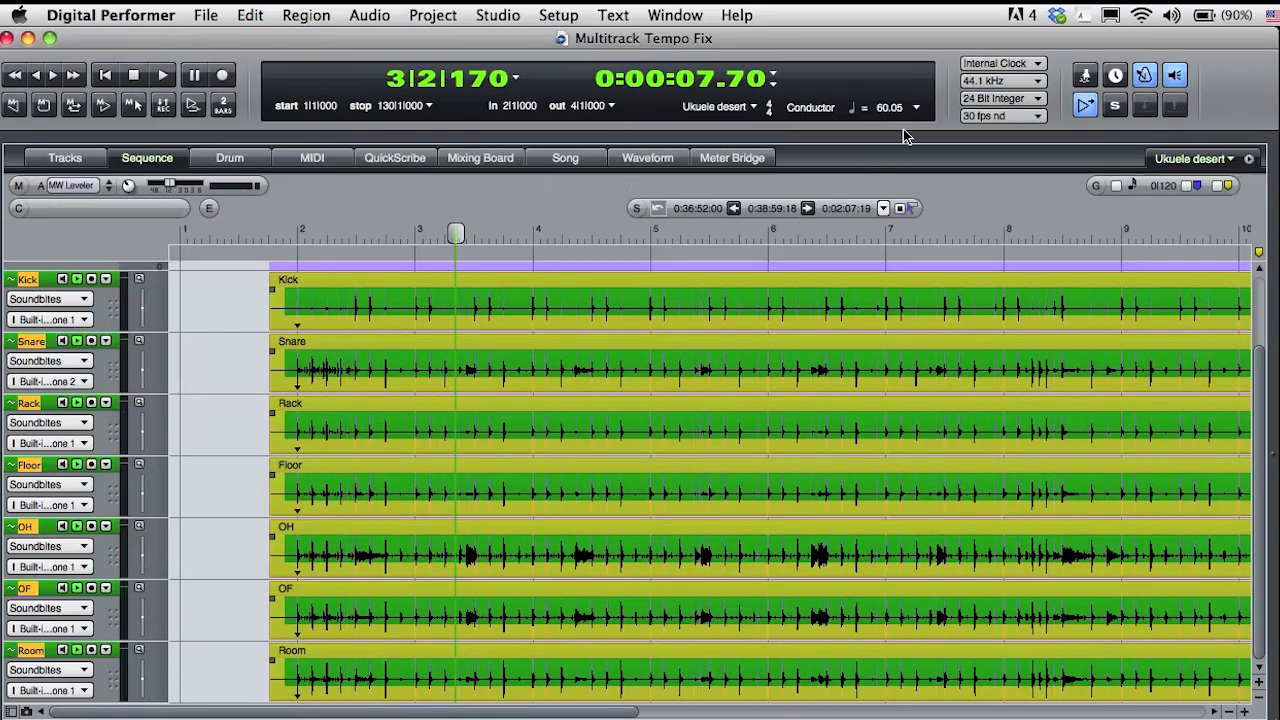
pyautogui.click(810, 108)
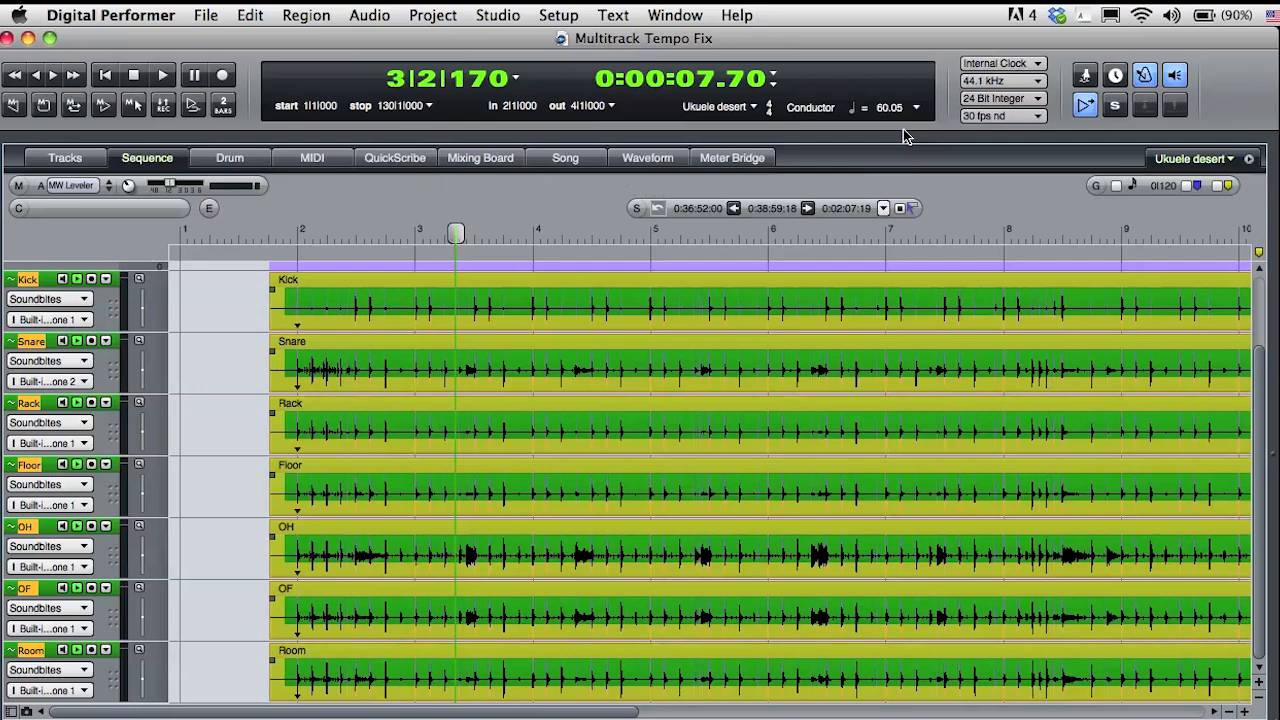
pyautogui.moveTo(436, 20)
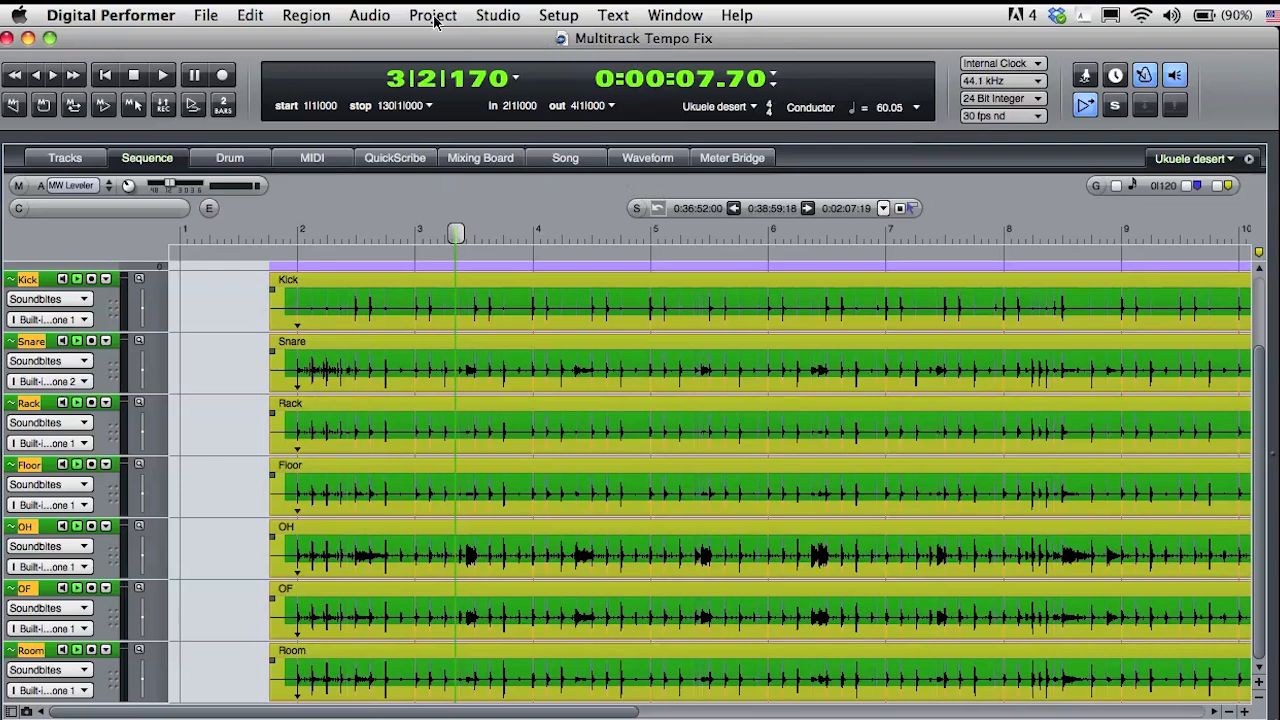
# Halve the drum soundbites' tempo and re-adjust the sequence so it reads roughly 120 bpm
pyautogui.click(368, 14)
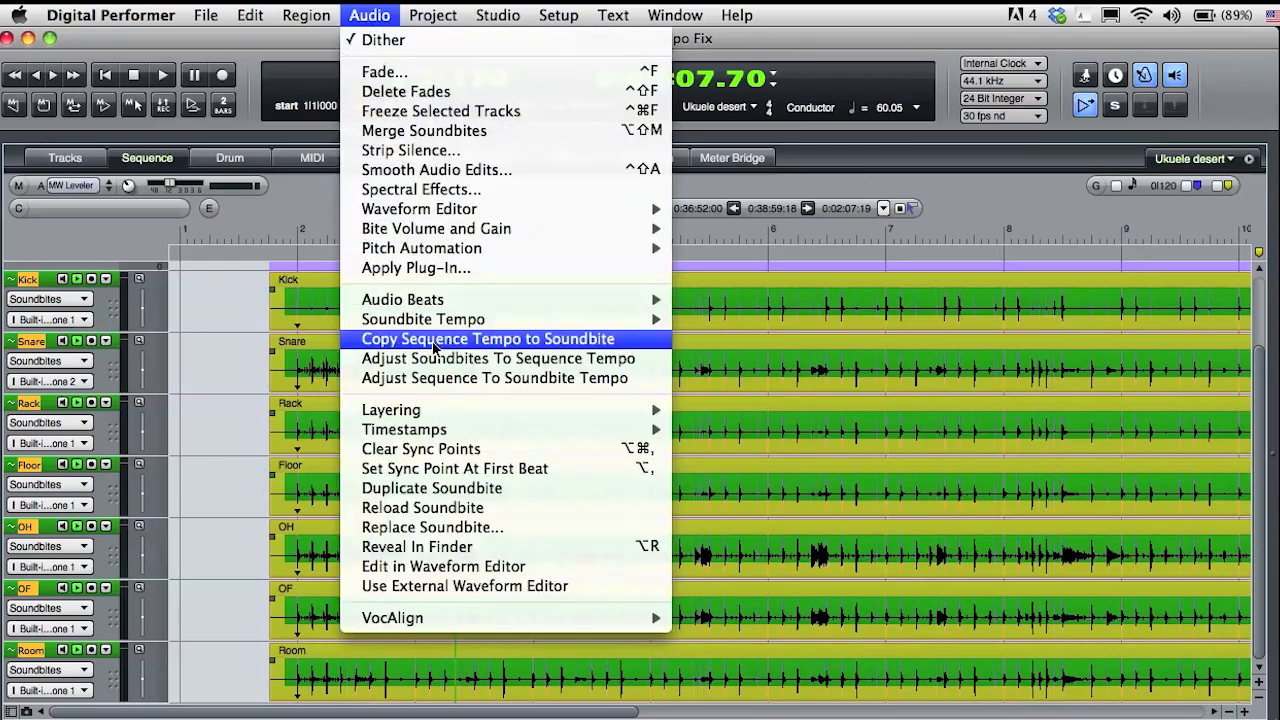
pyautogui.moveTo(422, 320)
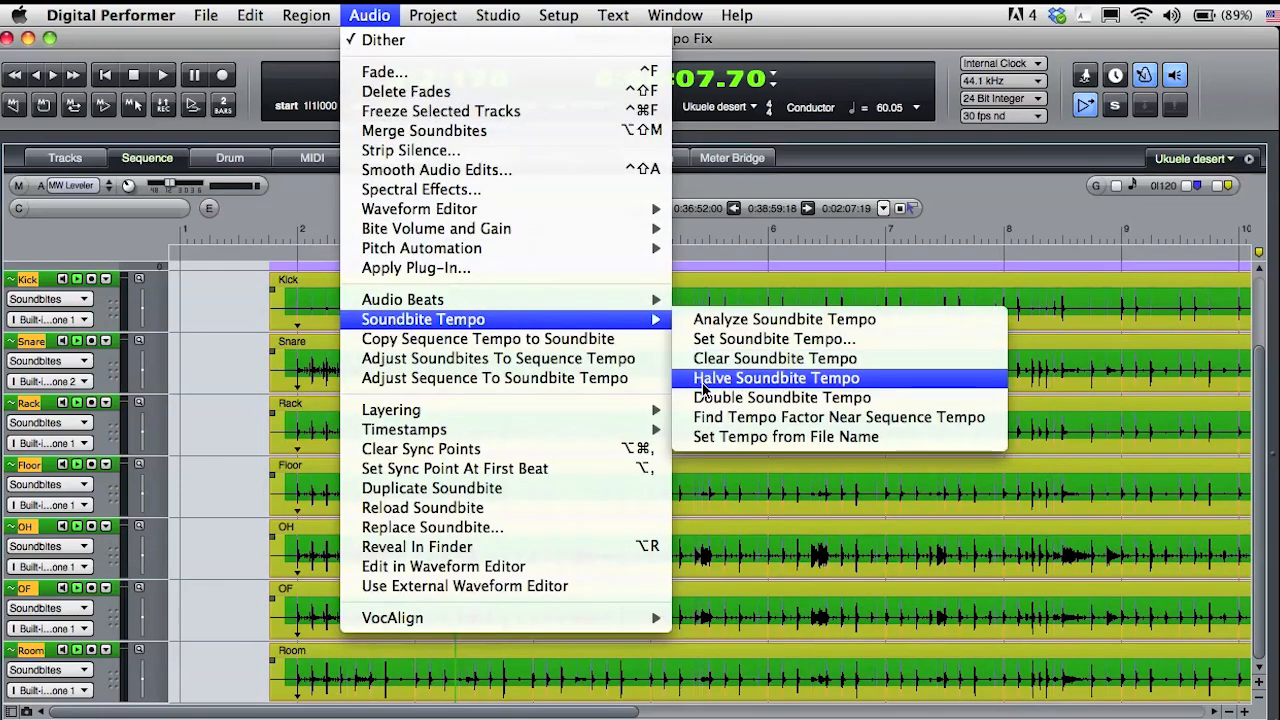
pyautogui.click(776, 376)
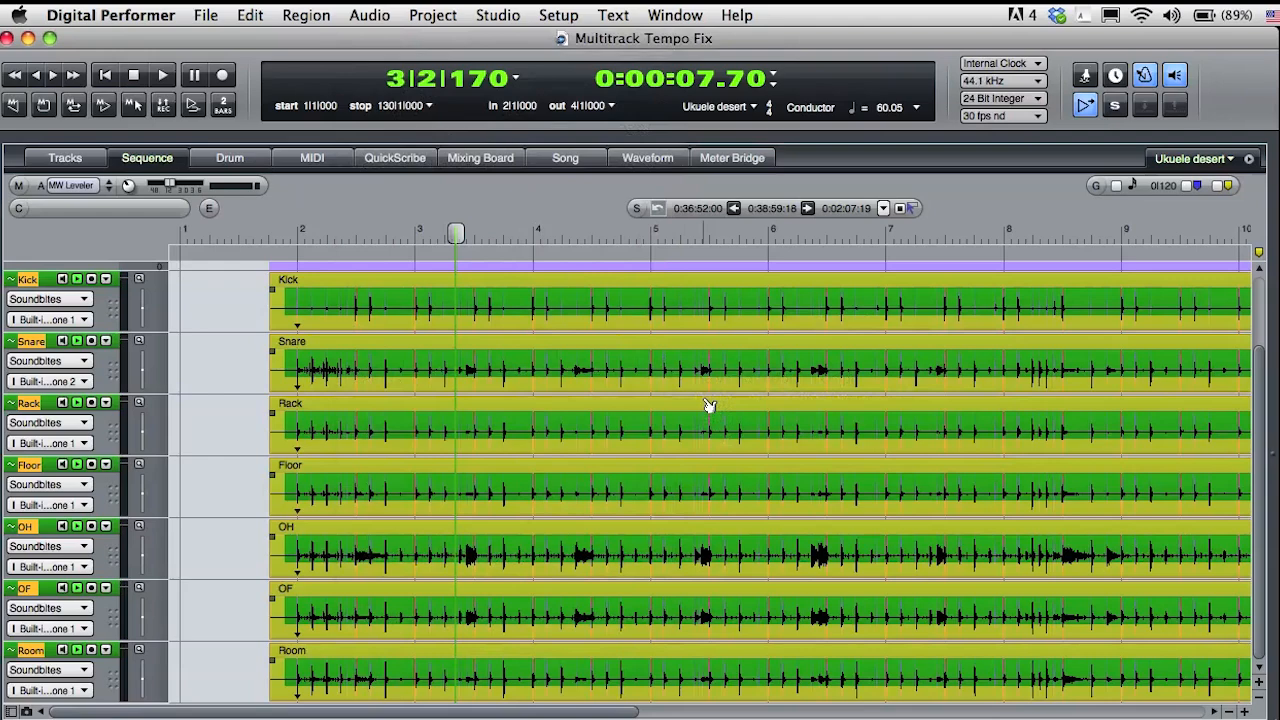
pyautogui.click(368, 14)
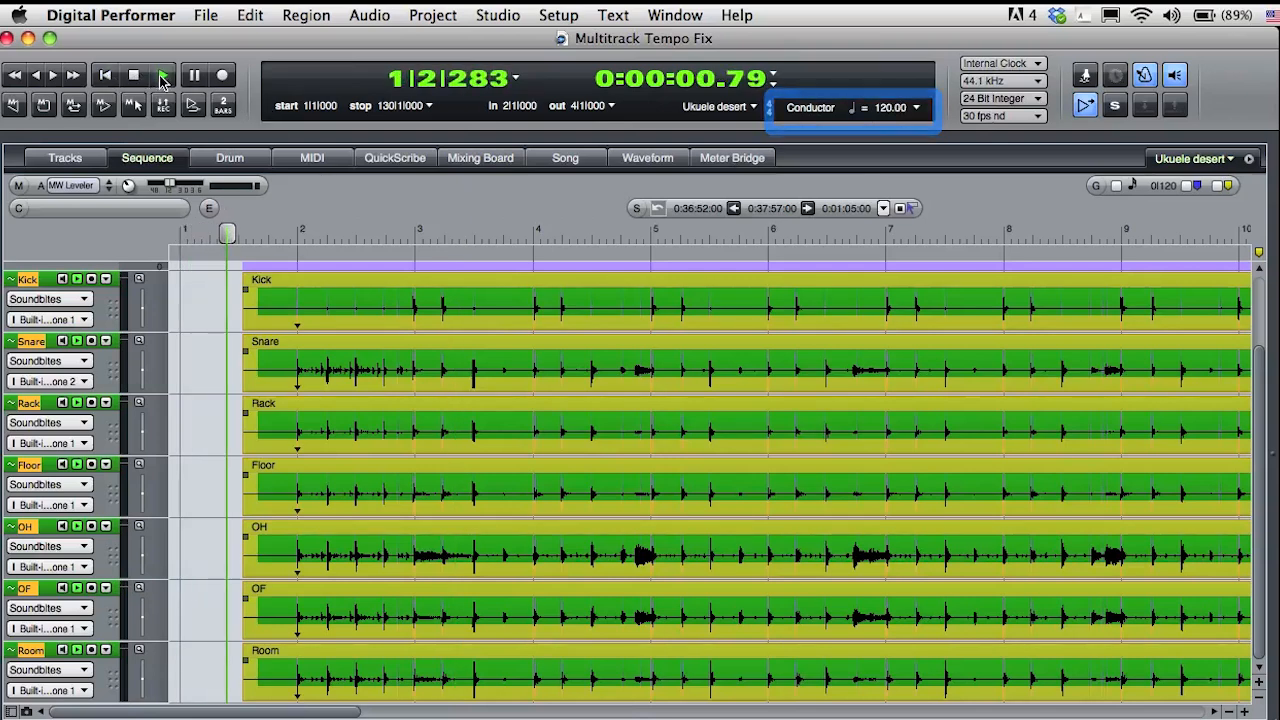
# Rewind to the start and play the drums back at the new tempo
pyautogui.click(52, 76)
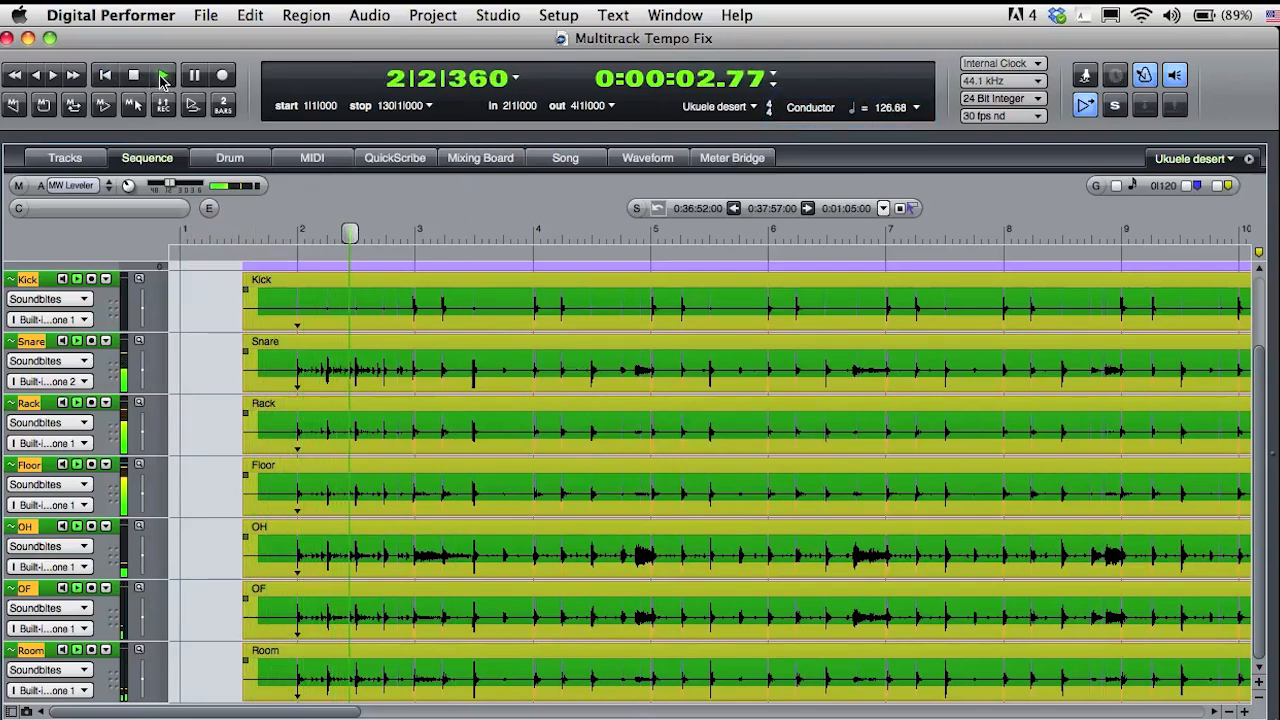
pyautogui.click(162, 76)
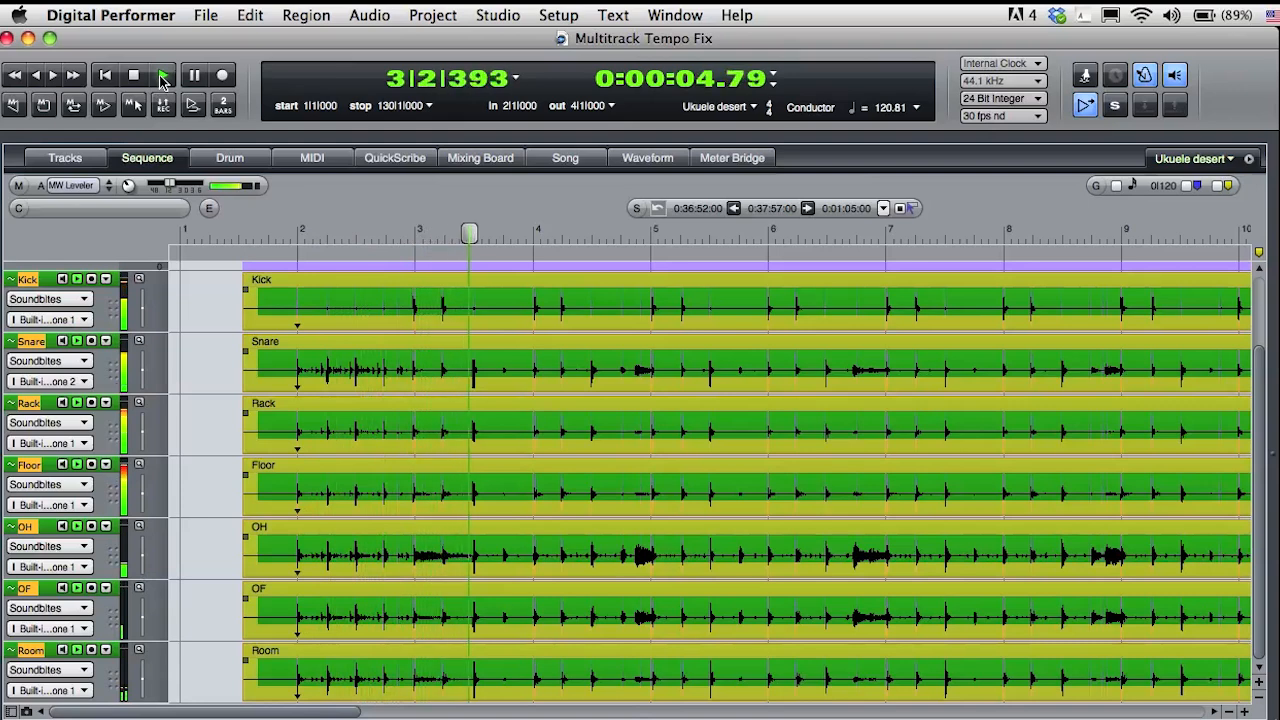